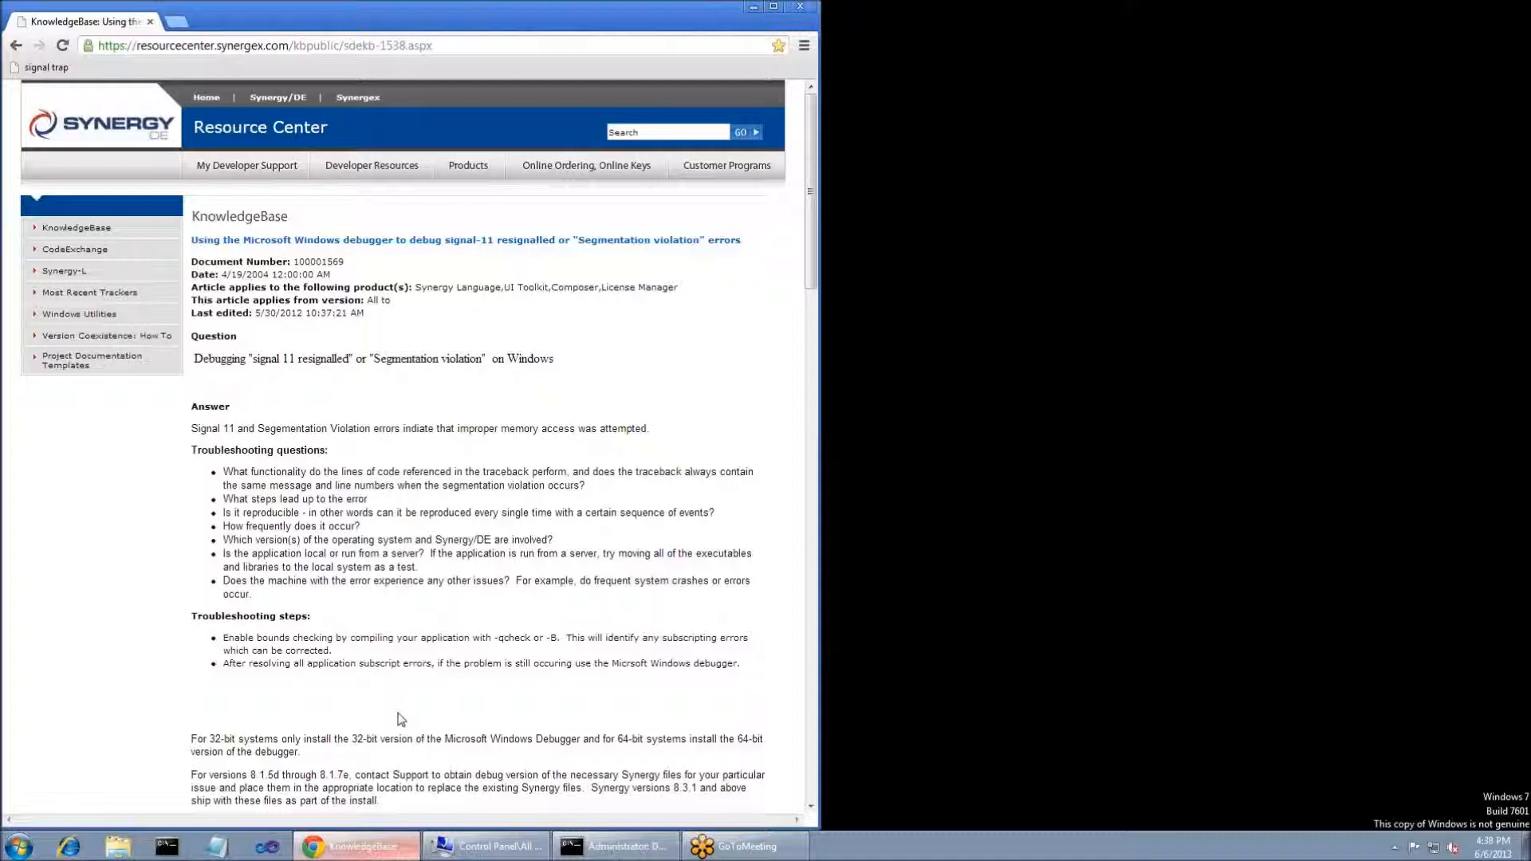
pyautogui.moveTo(106, 636)
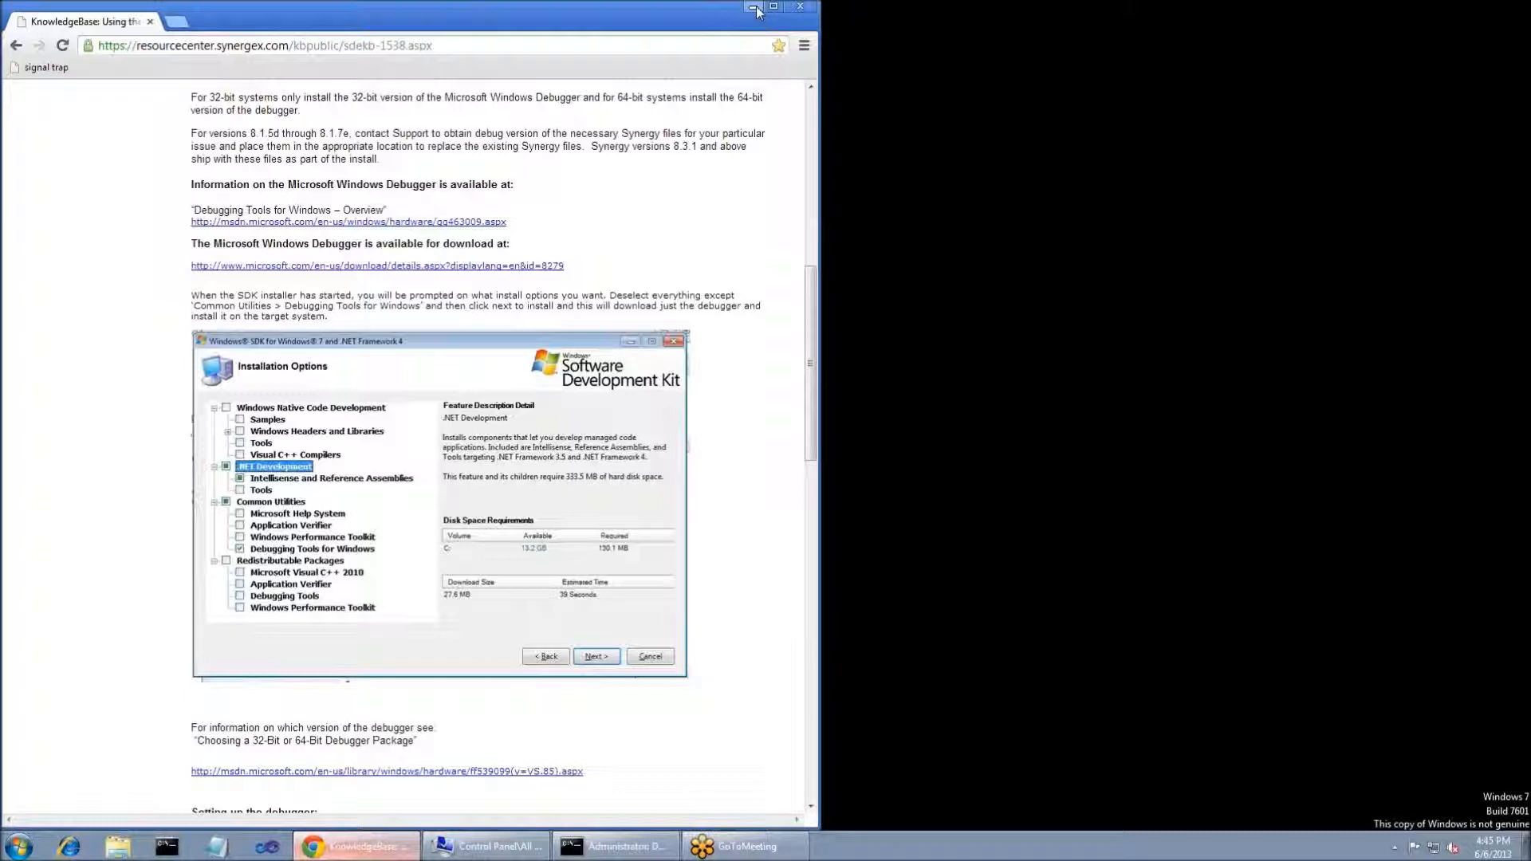
# Step: Minimize Chrome after reviewing the Synergex signal 11 debugging article
pyautogui.click(754, 8)
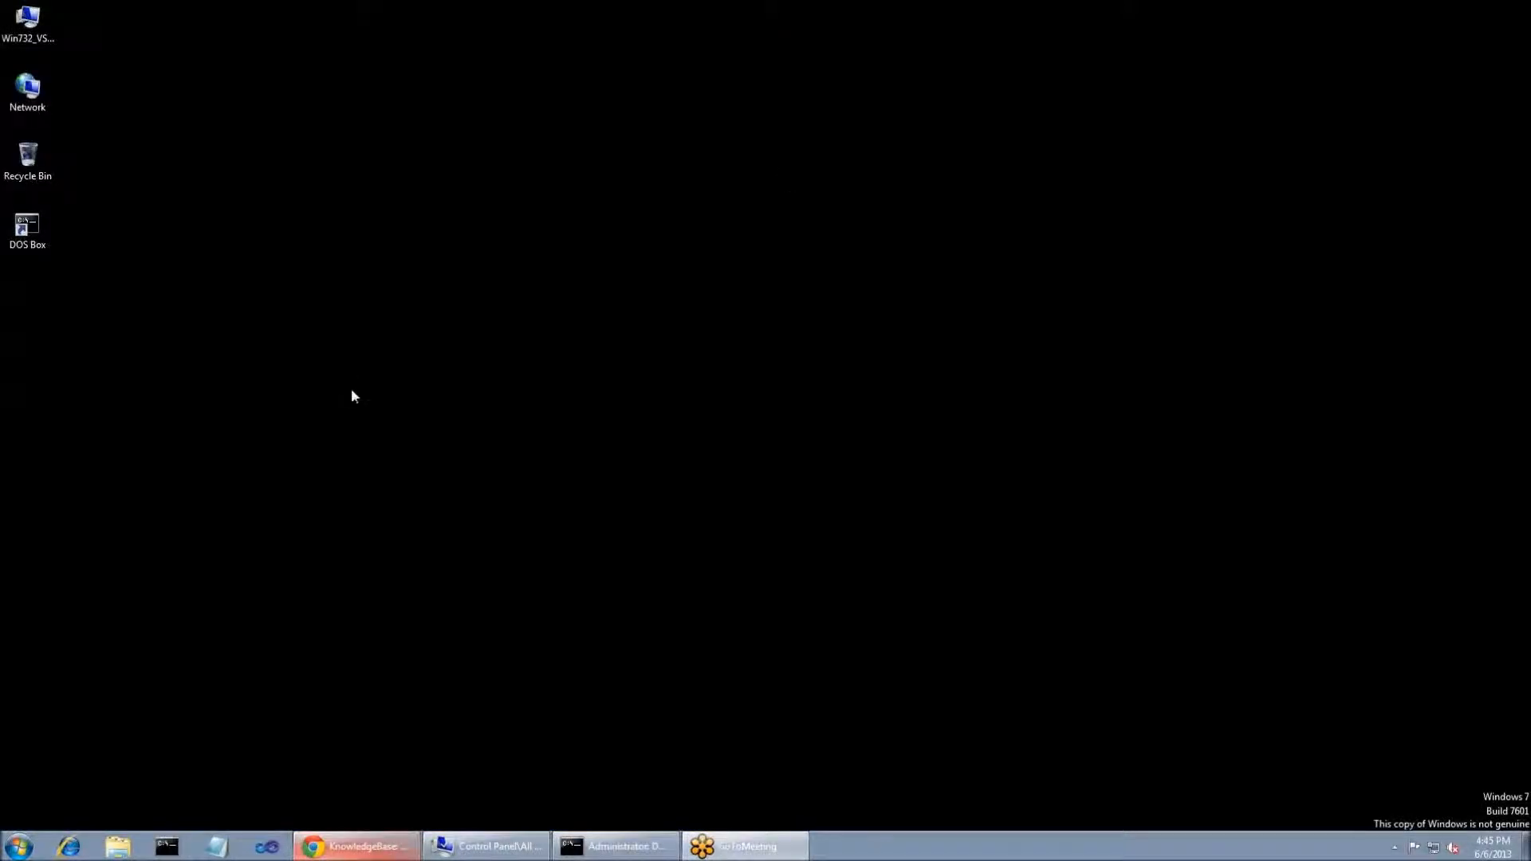
# Step: From DOS Box, cd into Debugging Tools for Windows (x86) and run windbg -I
pyautogui.click(27, 231)
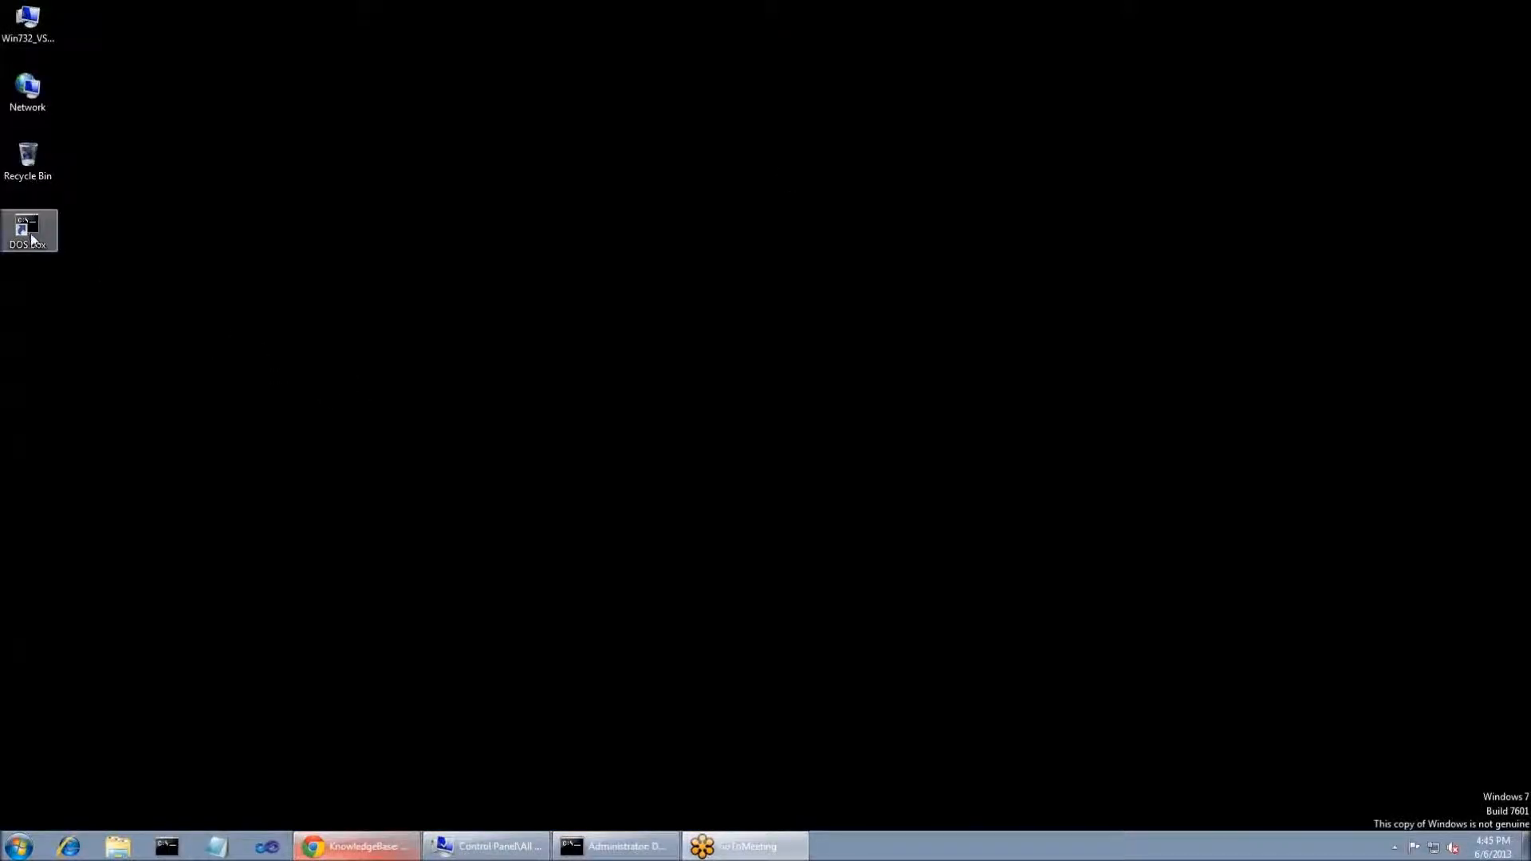
pyautogui.moveTo(38, 233)
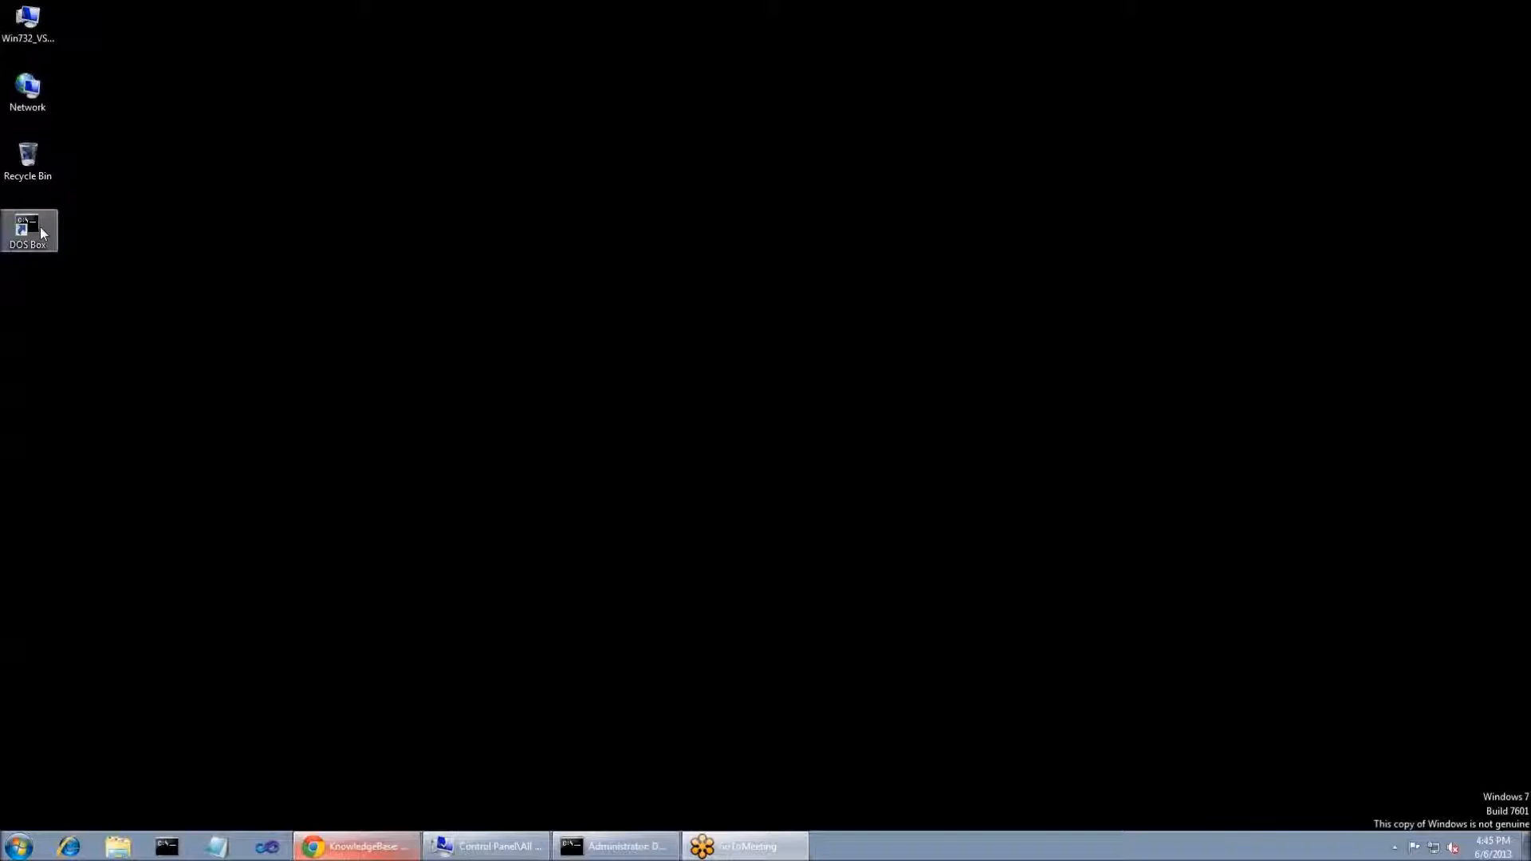
pyautogui.doubleClick(27, 230)
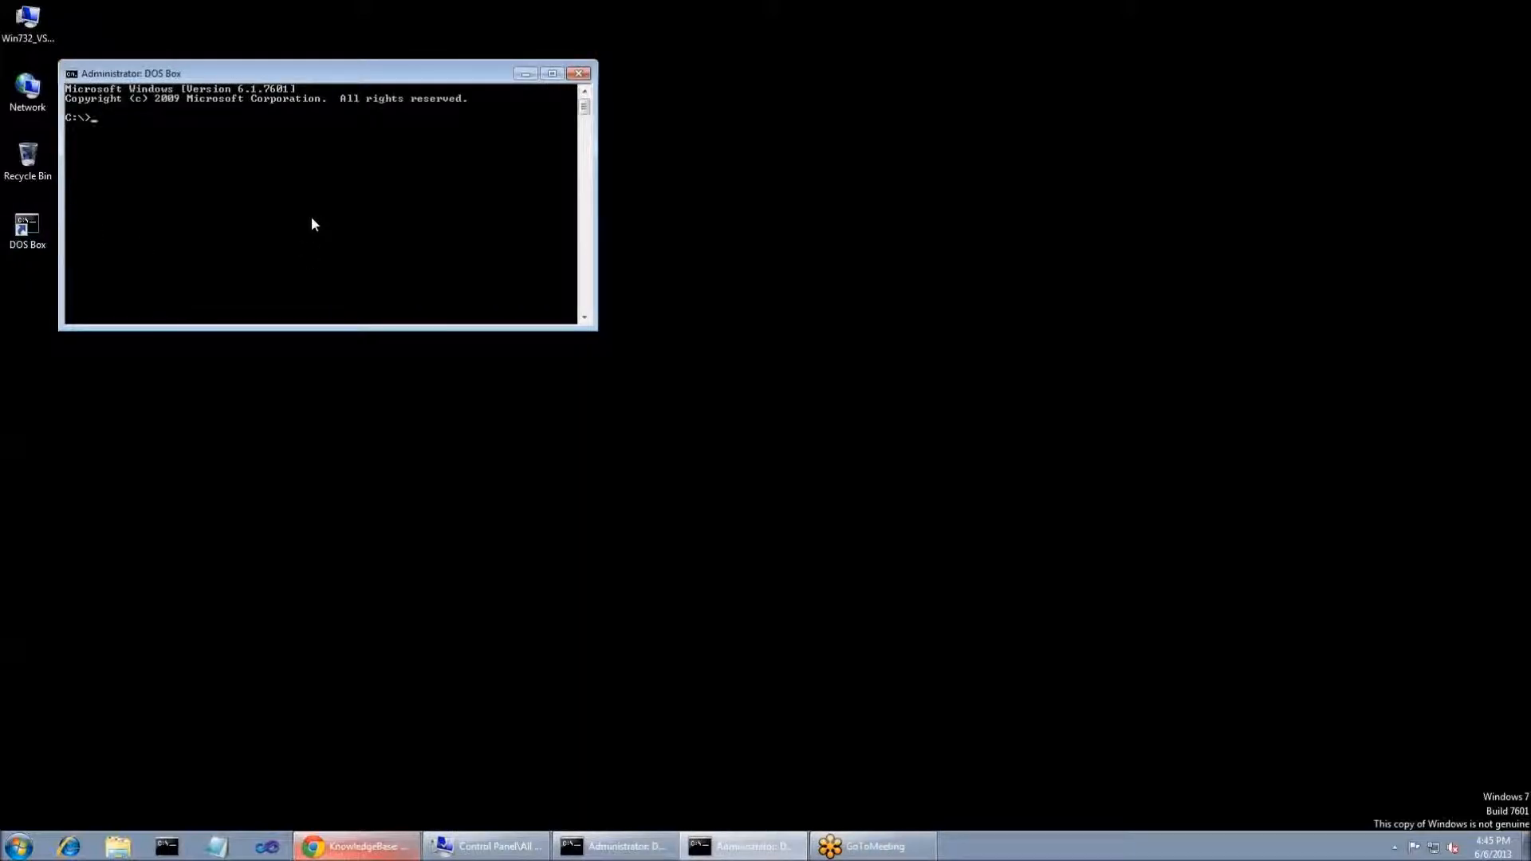
pyautogui.write('cd \\pr')
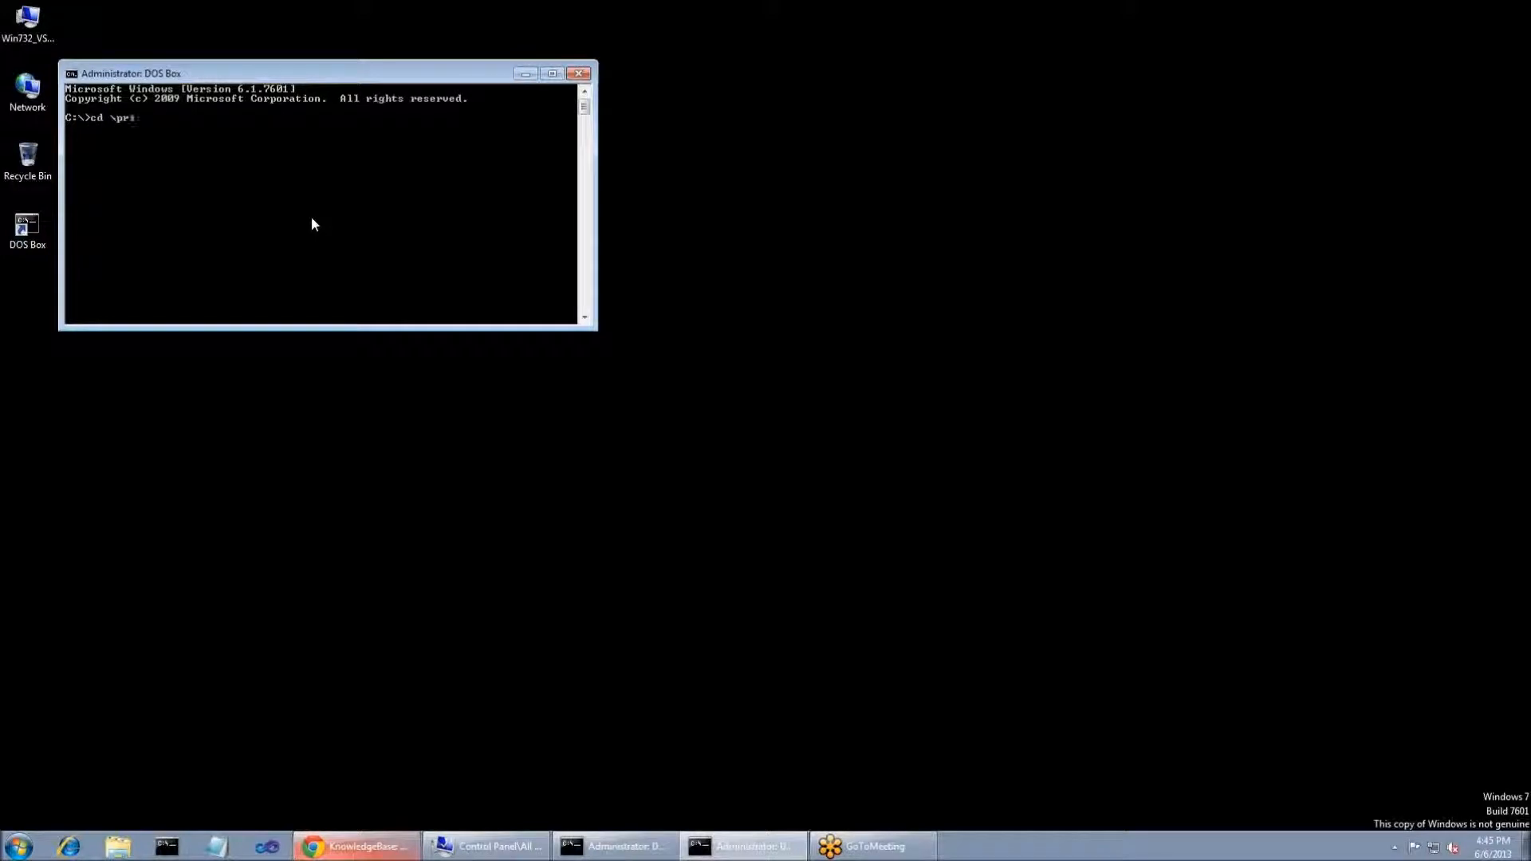
pyautogui.write('"\\Program Files"')
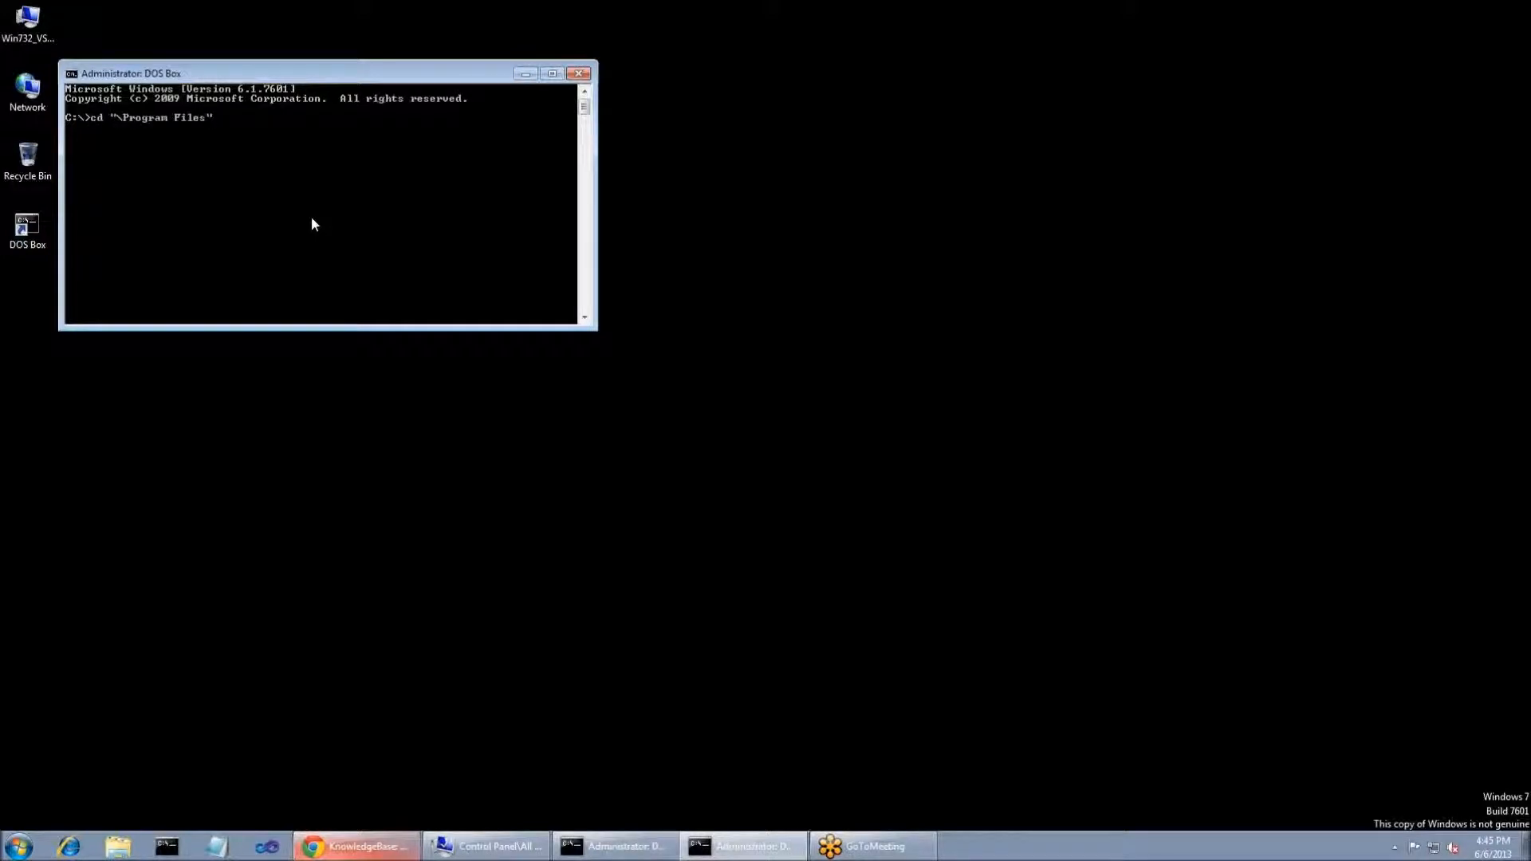
pyautogui.write('\\ds')
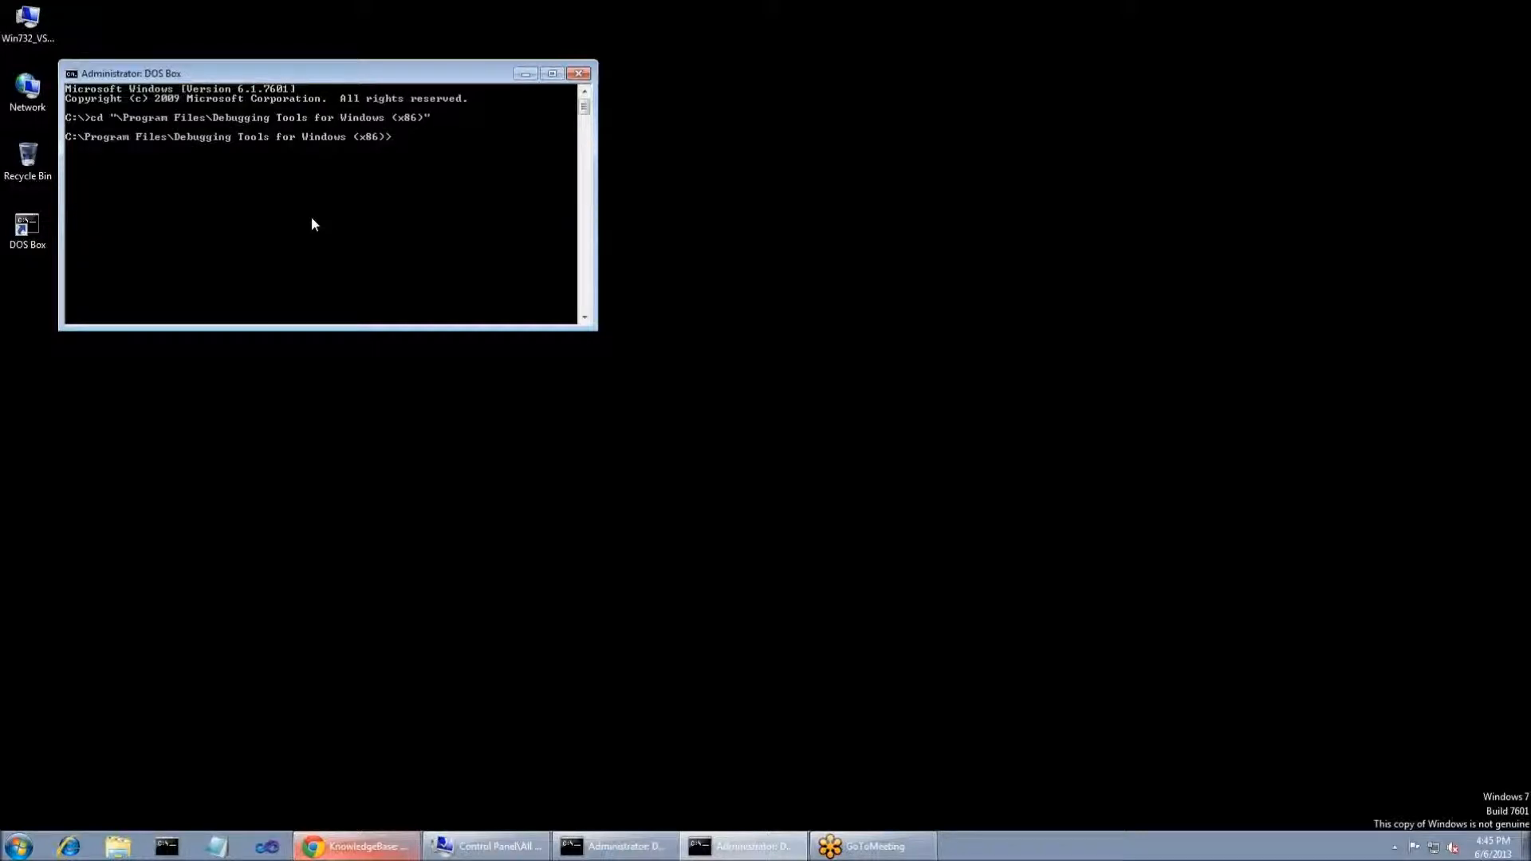
pyautogui.write('windbg -I')
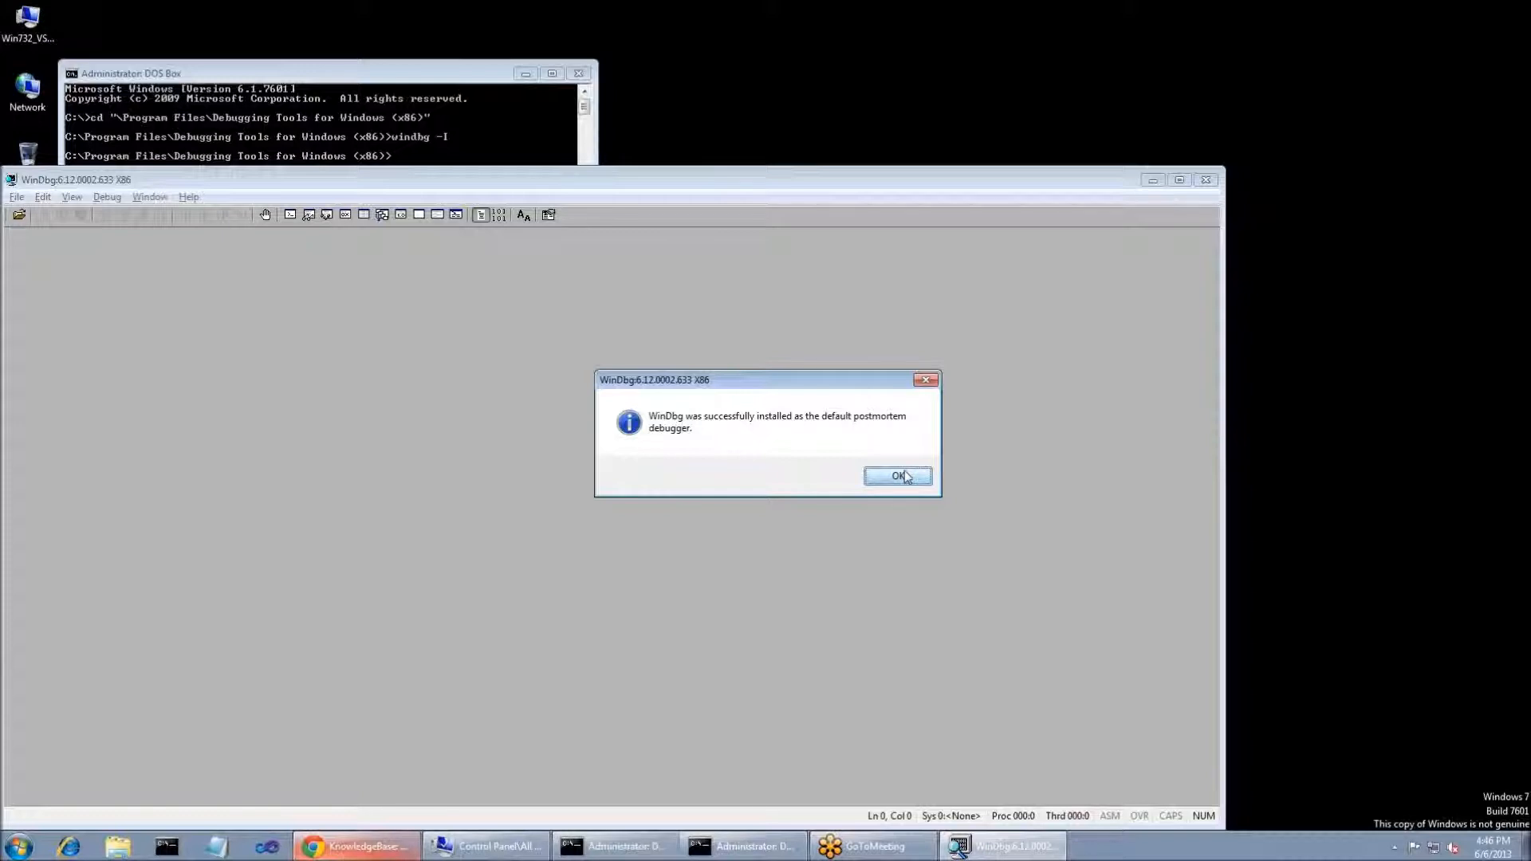
# Step: Acknowledge WinDbg's default postmortem debugger confirmation with OK
pyautogui.click(896, 475)
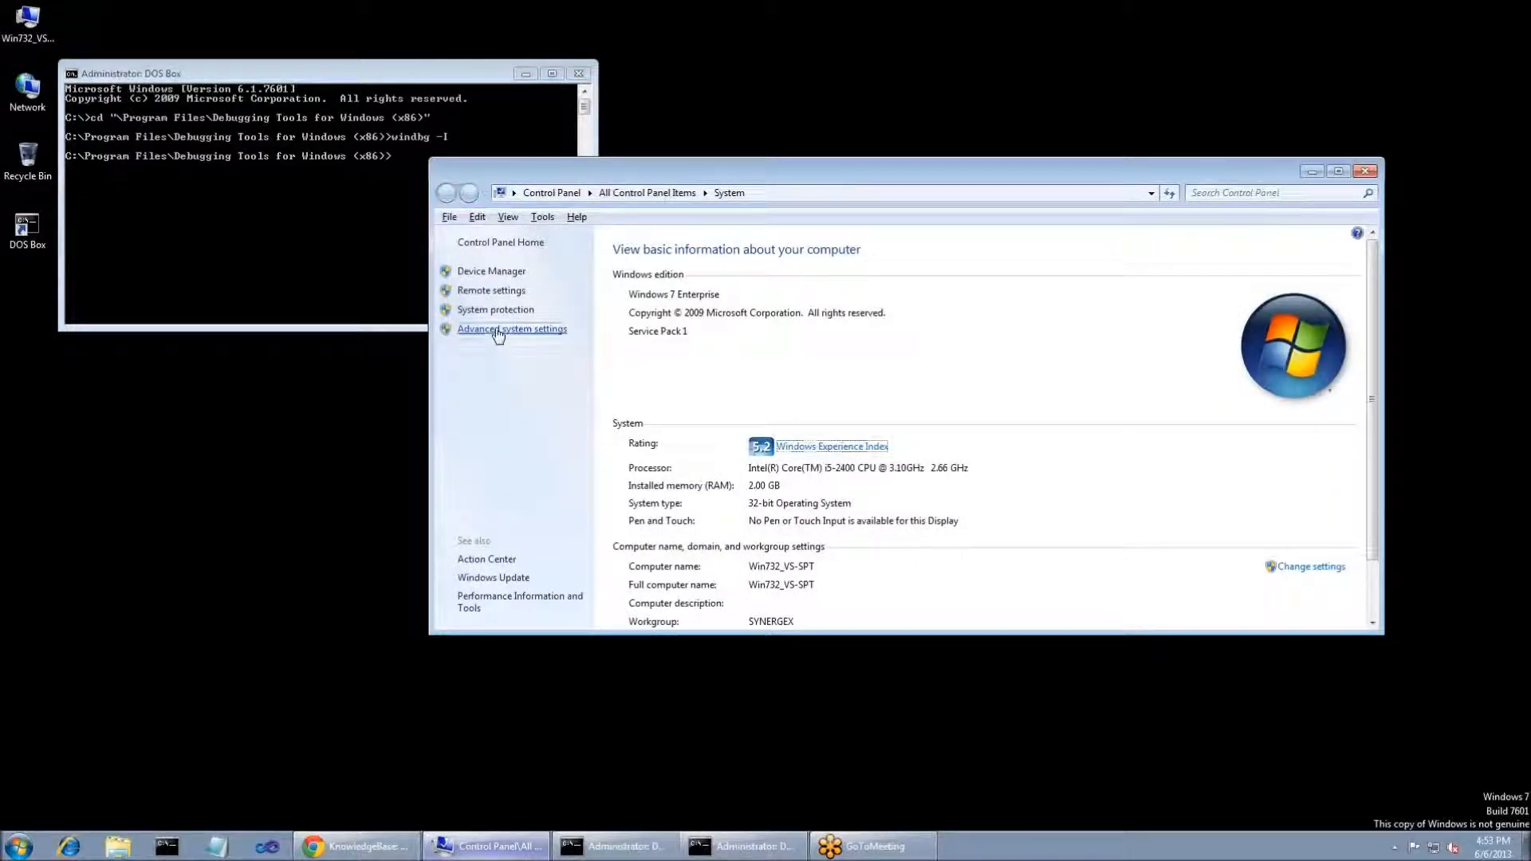
# Step: View system variable SIG_CORE in Environment Variables, confirming value 1, and close it unchanged
pyautogui.click(512, 329)
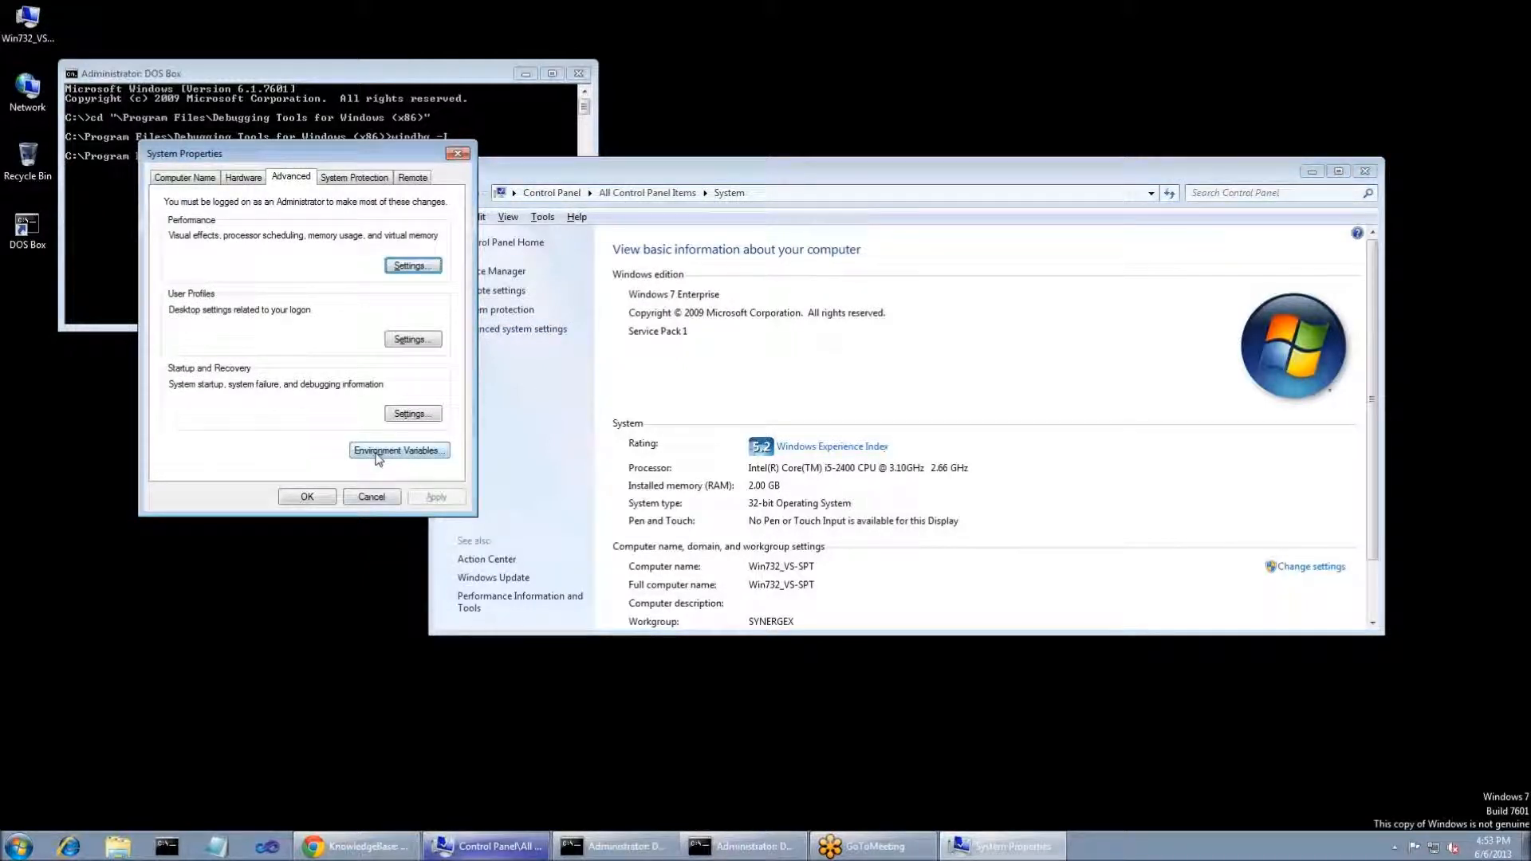
pyautogui.click(397, 450)
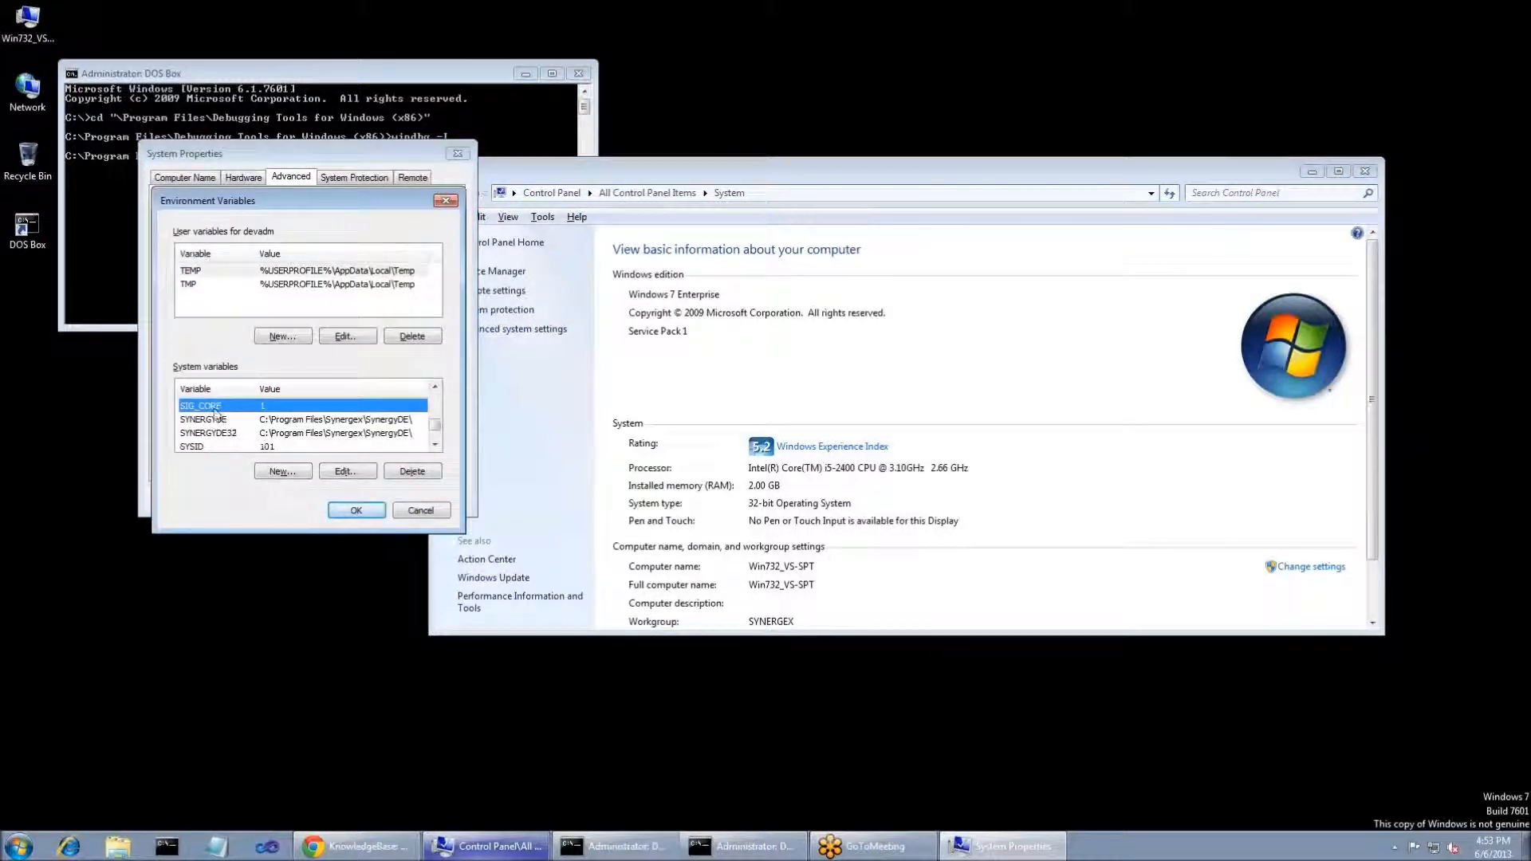
pyautogui.click(346, 470)
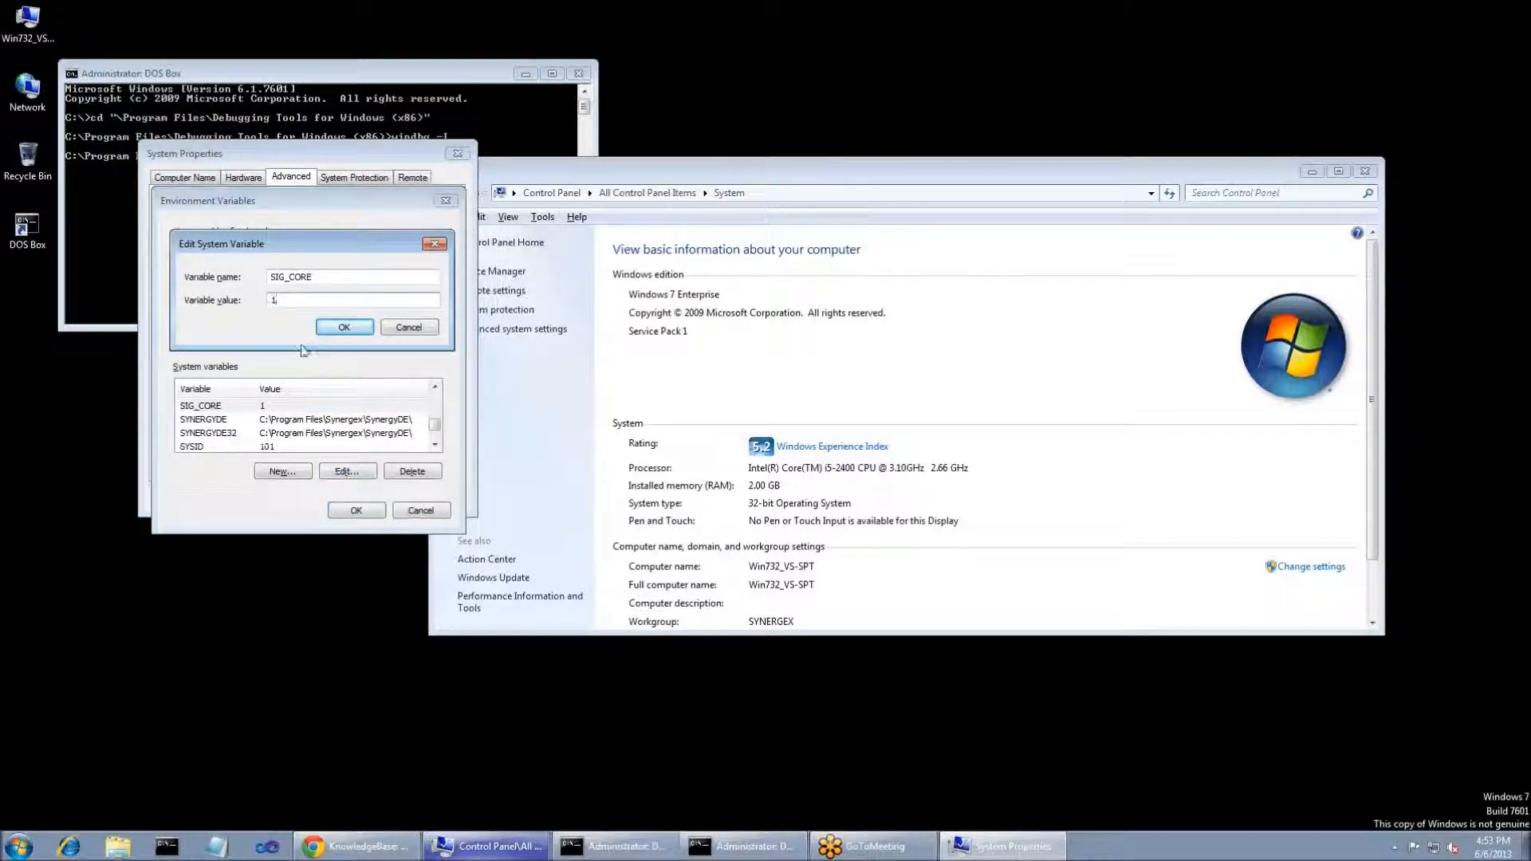
pyautogui.click(344, 327)
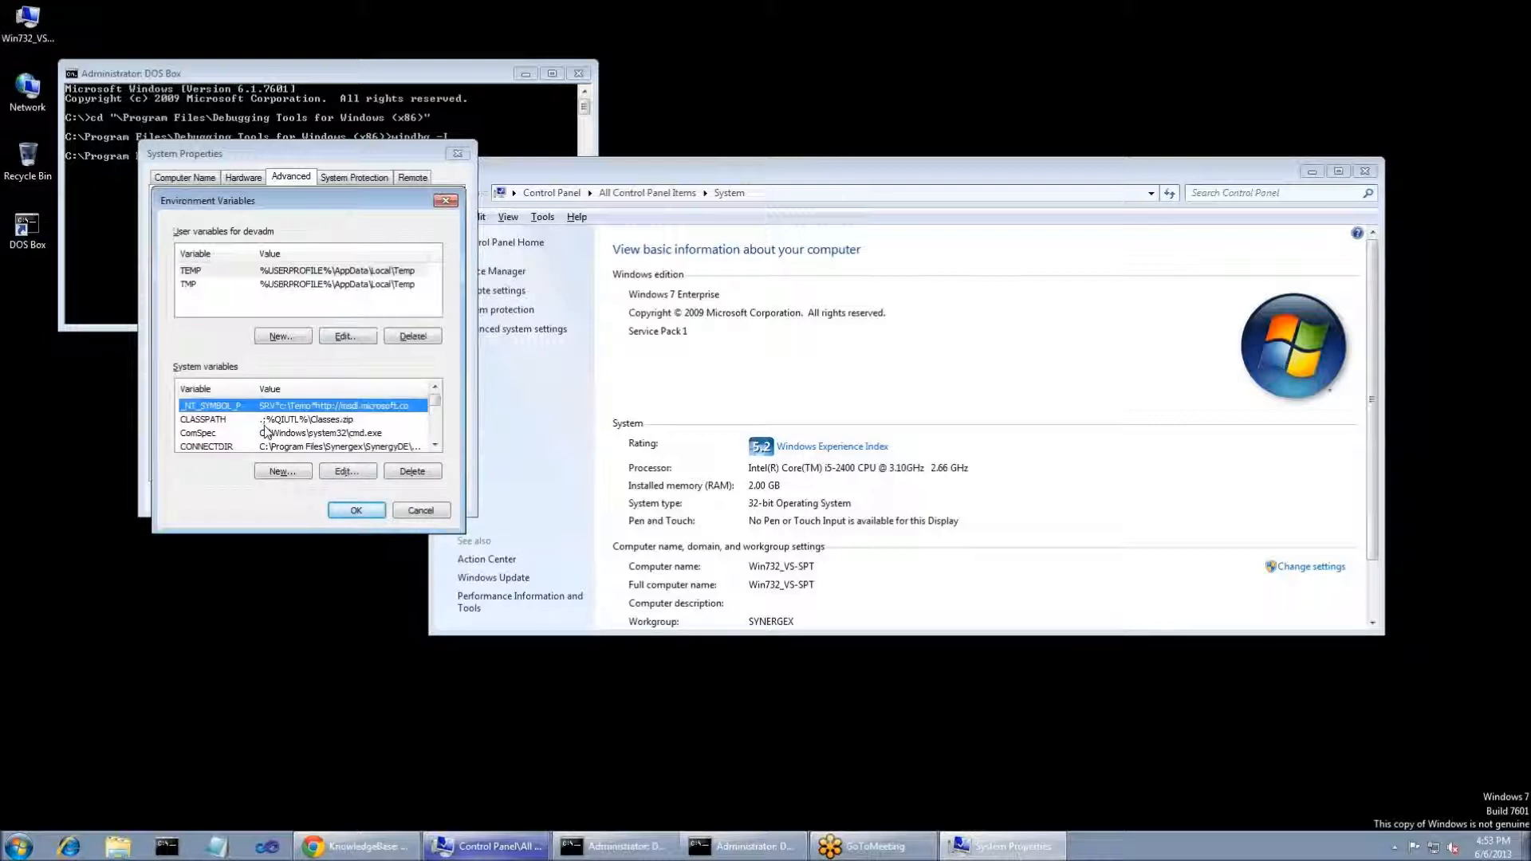
# Step: Review the _NT_SYMBOL_PATH value with its c:\Temp cache, then close all System Properties dialogs
pyautogui.click(346, 471)
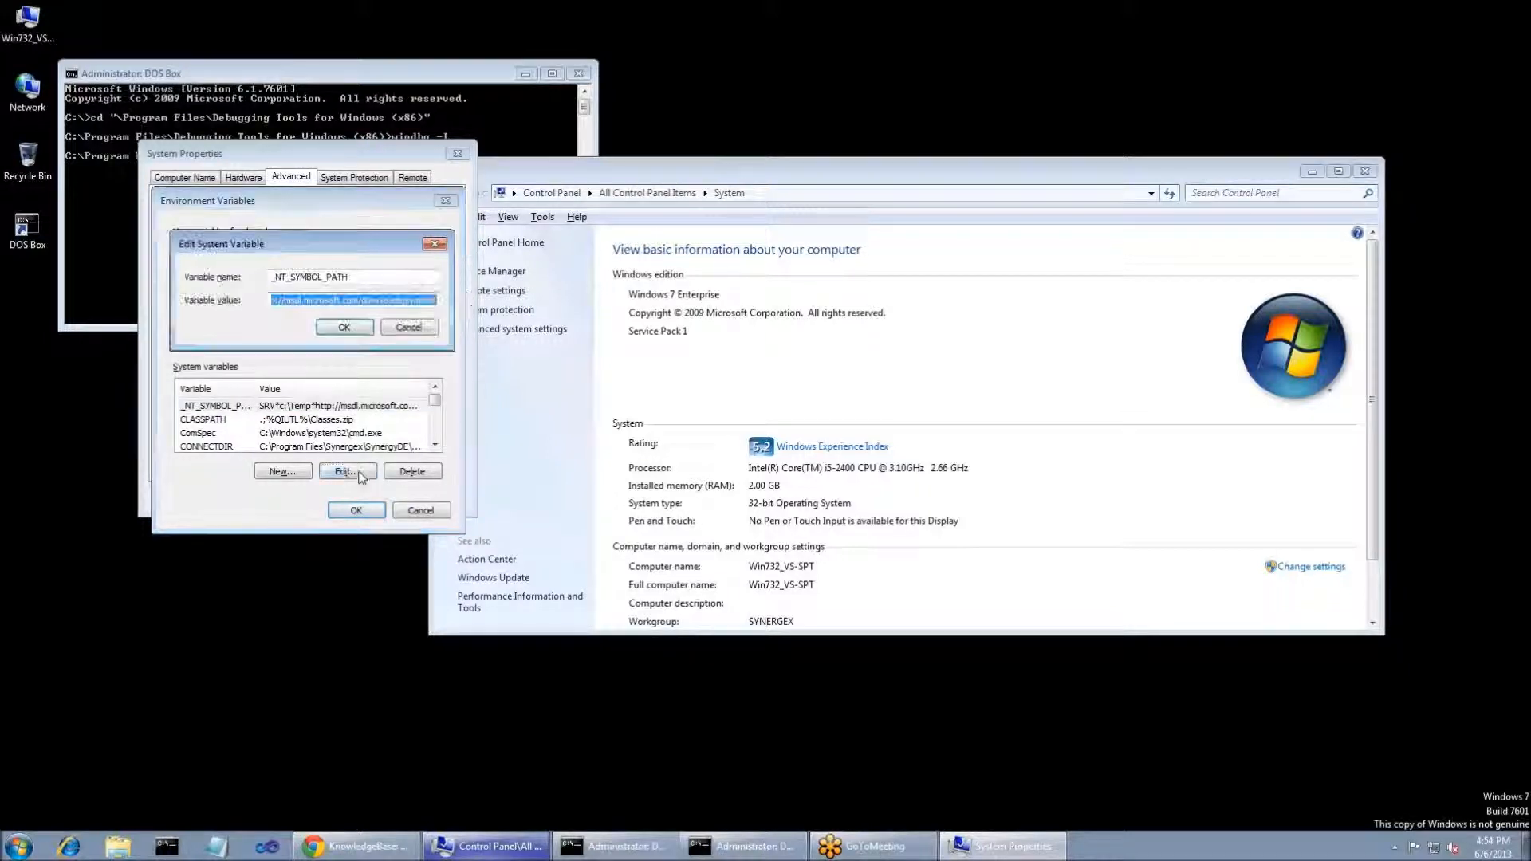
pyautogui.click(351, 276)
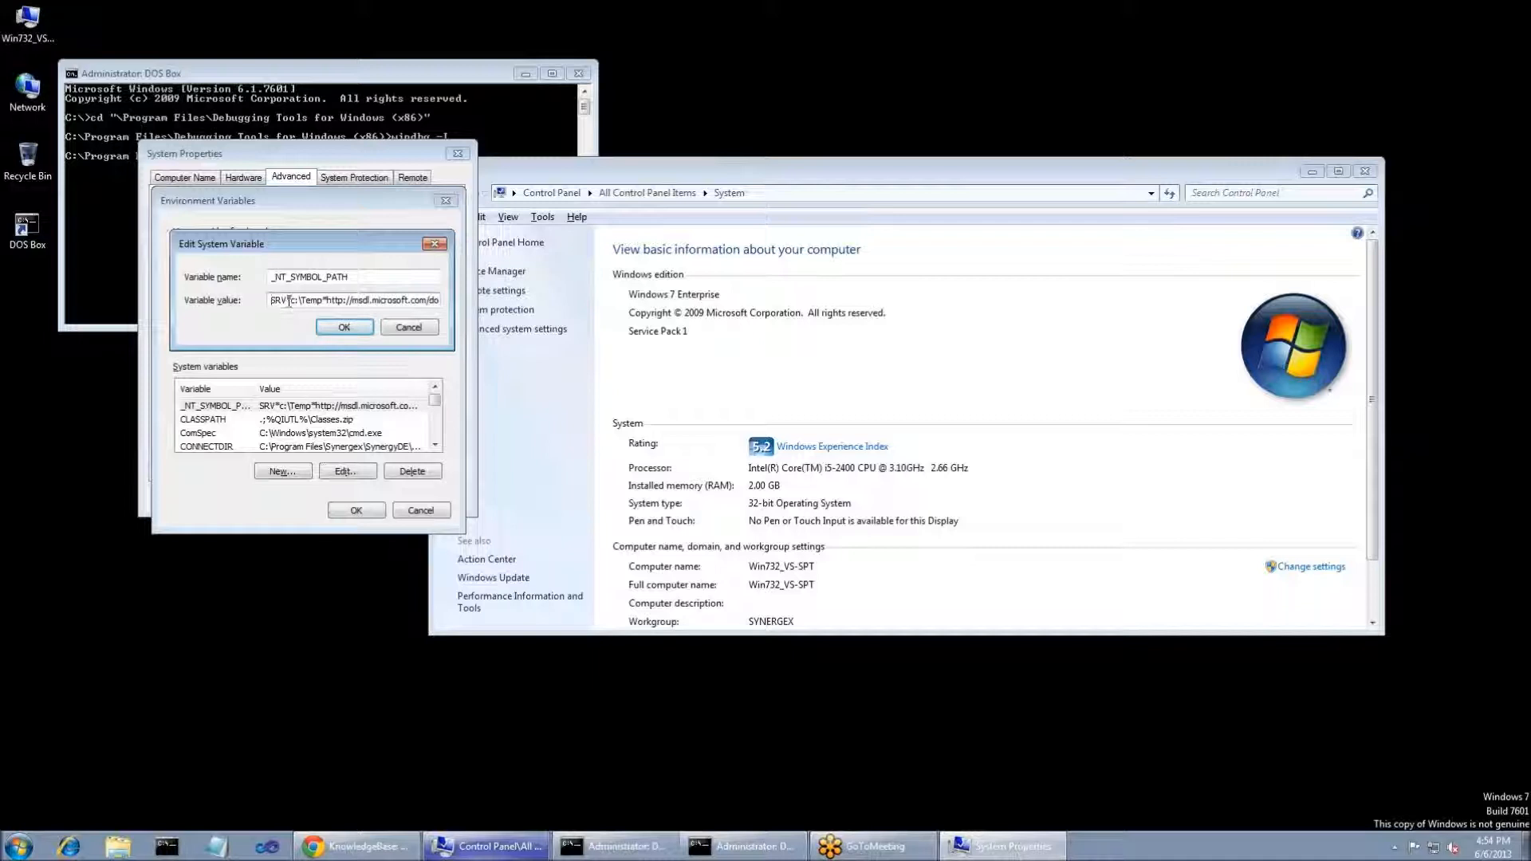
pyautogui.doubleClick(302, 299)
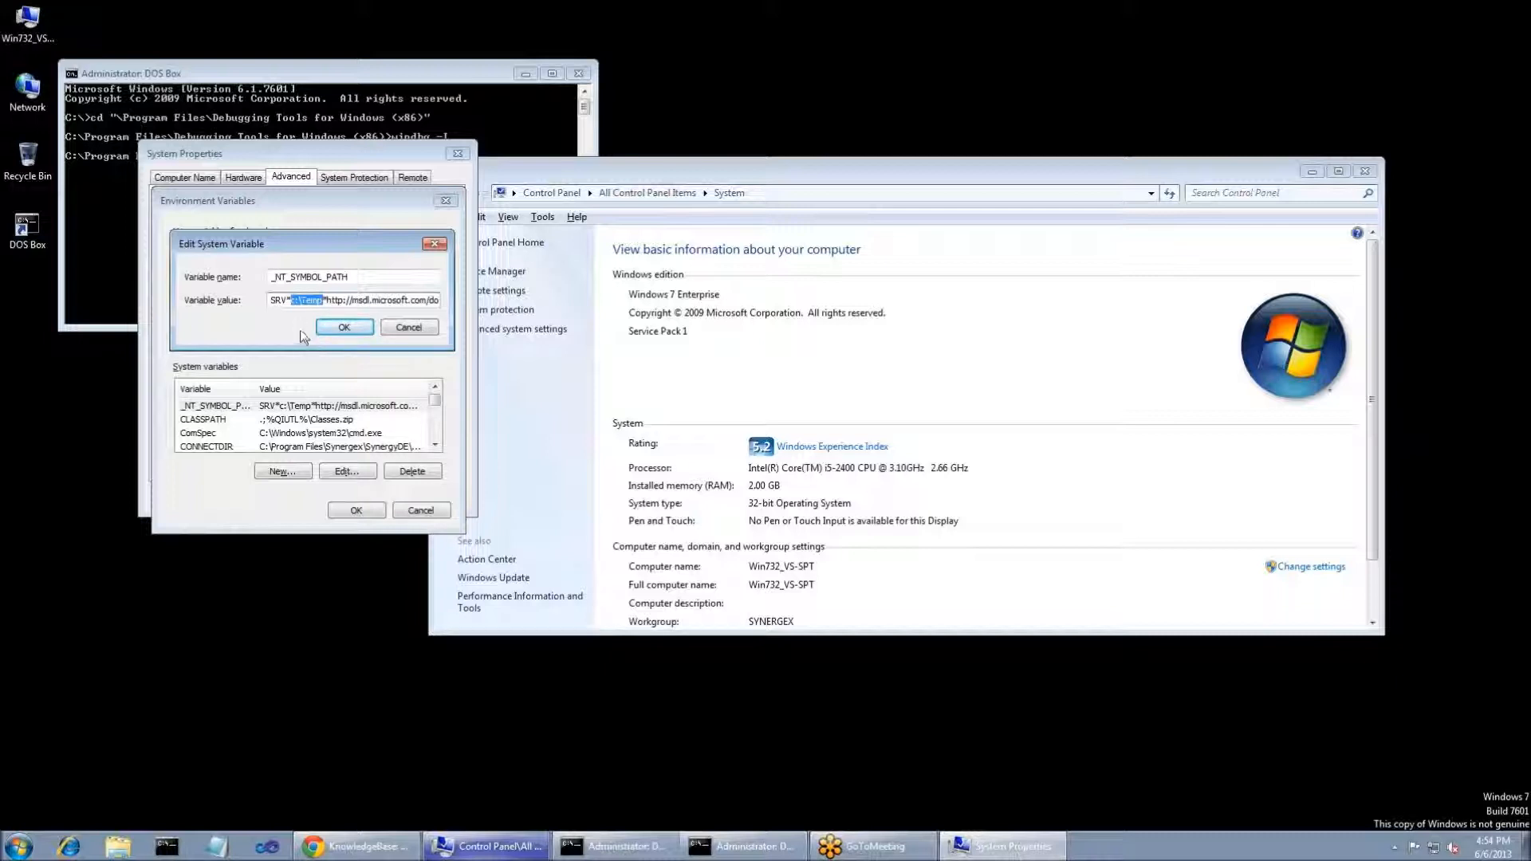
pyautogui.moveTo(285, 316)
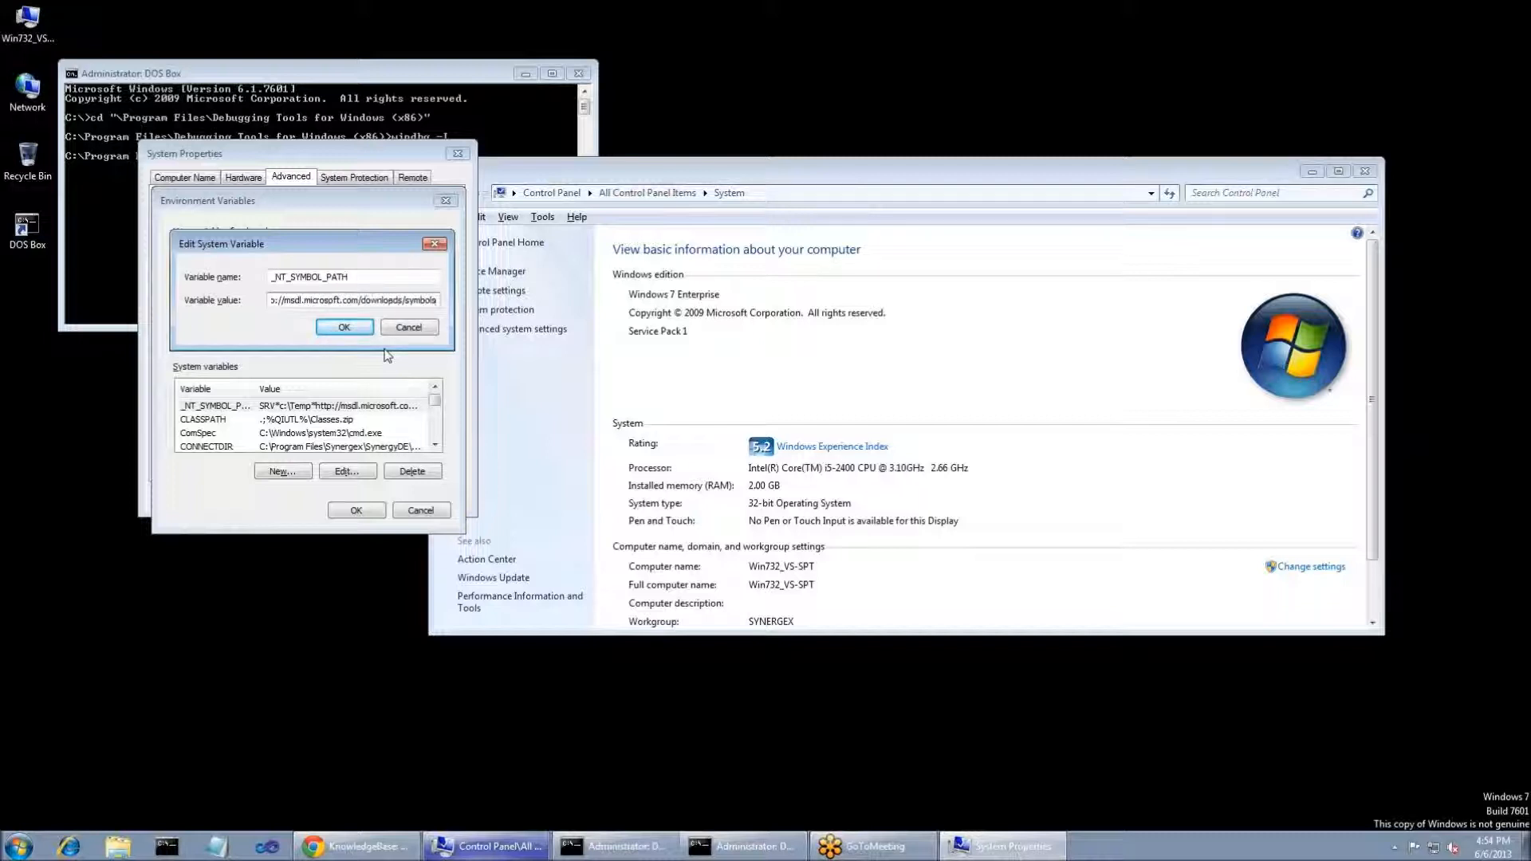
pyautogui.moveTo(369, 356)
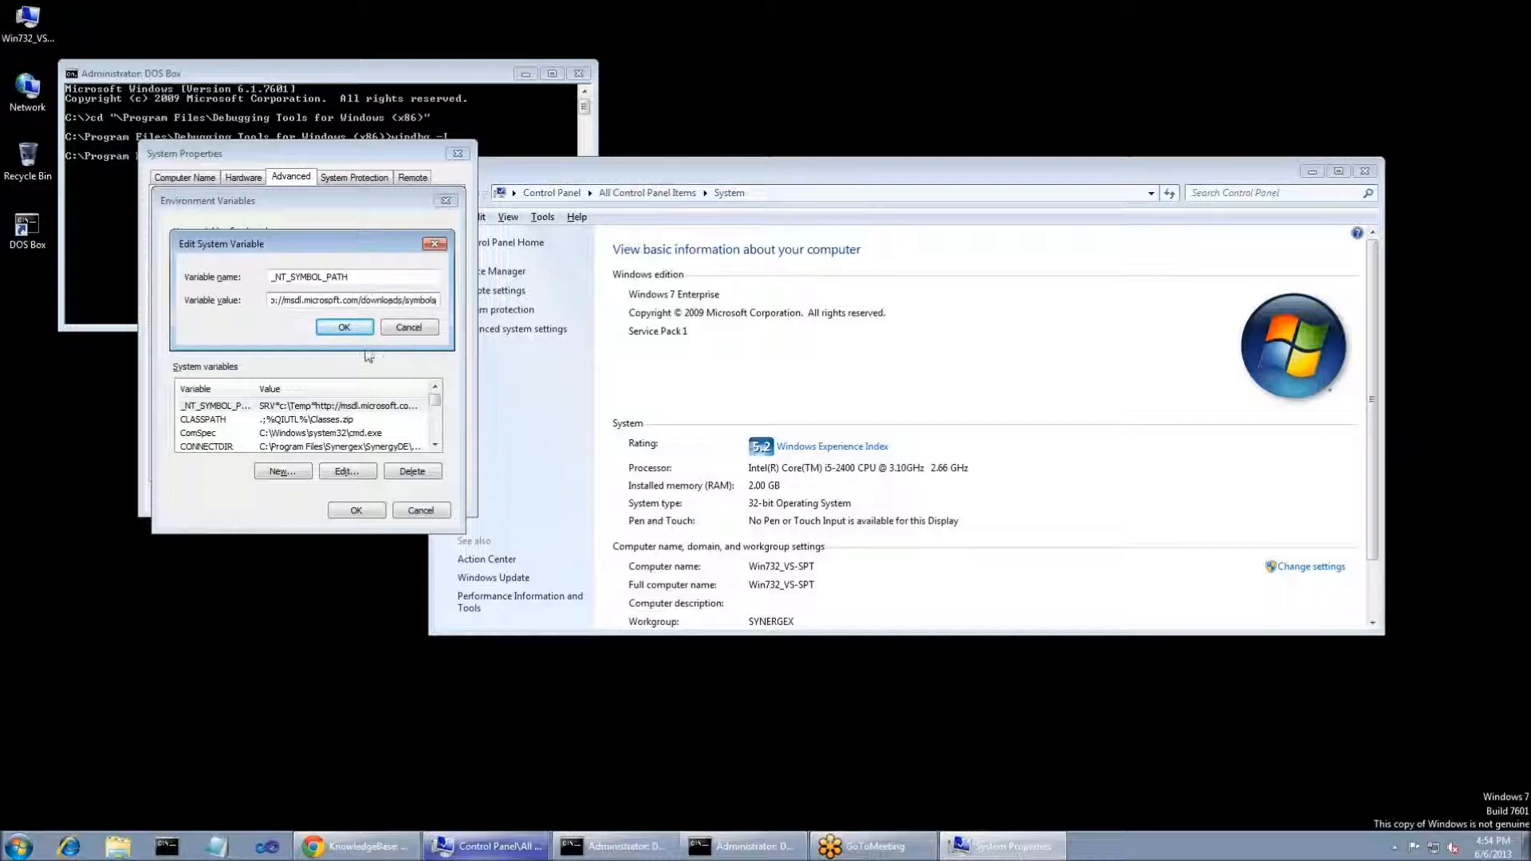
pyautogui.click(343, 325)
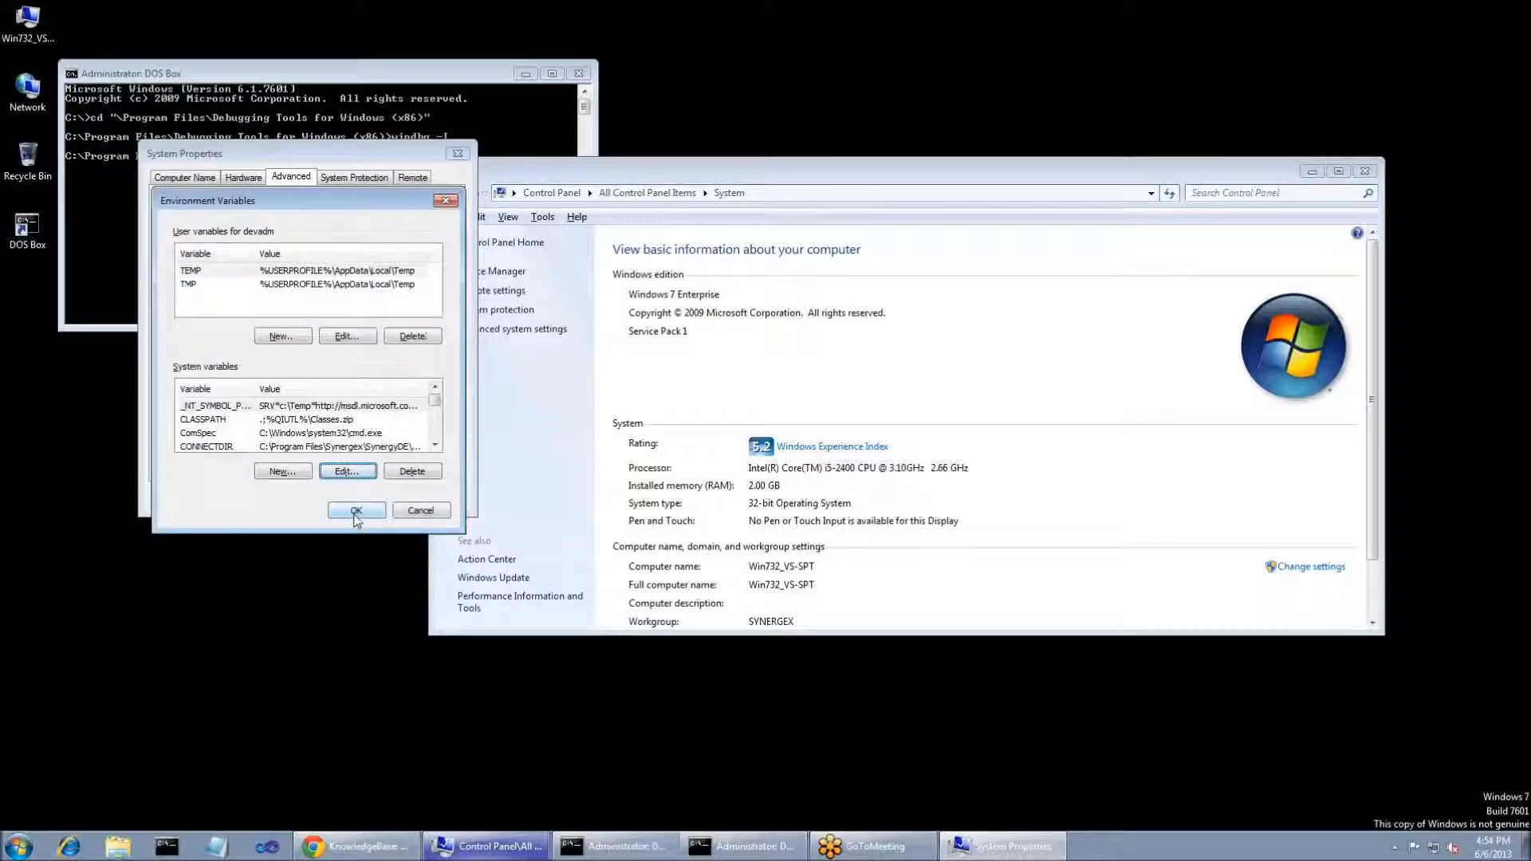
pyautogui.click(356, 510)
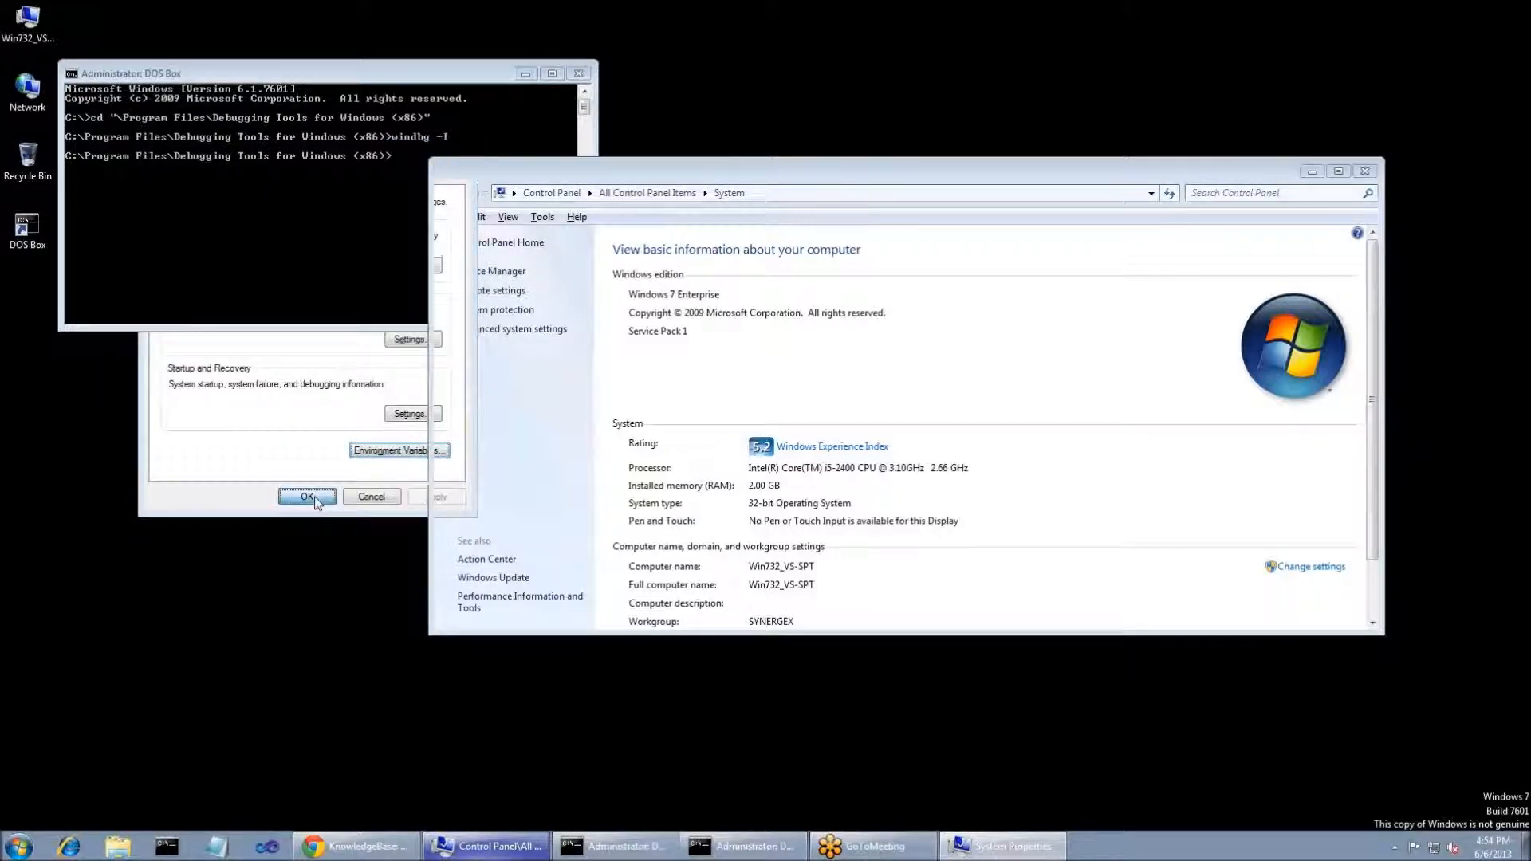
pyautogui.click(306, 498)
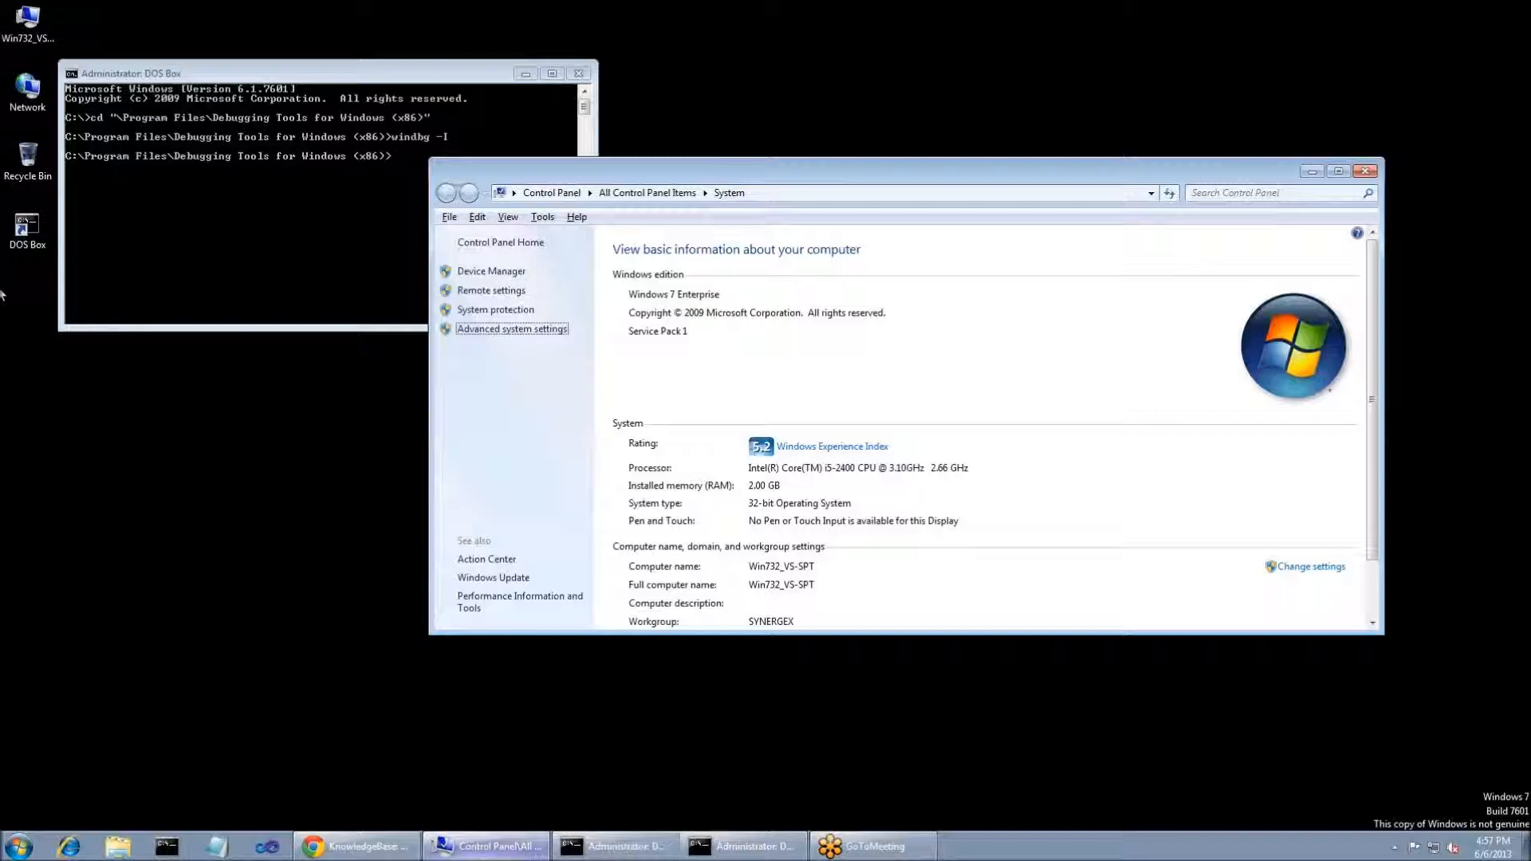
pyautogui.moveTo(59, 833)
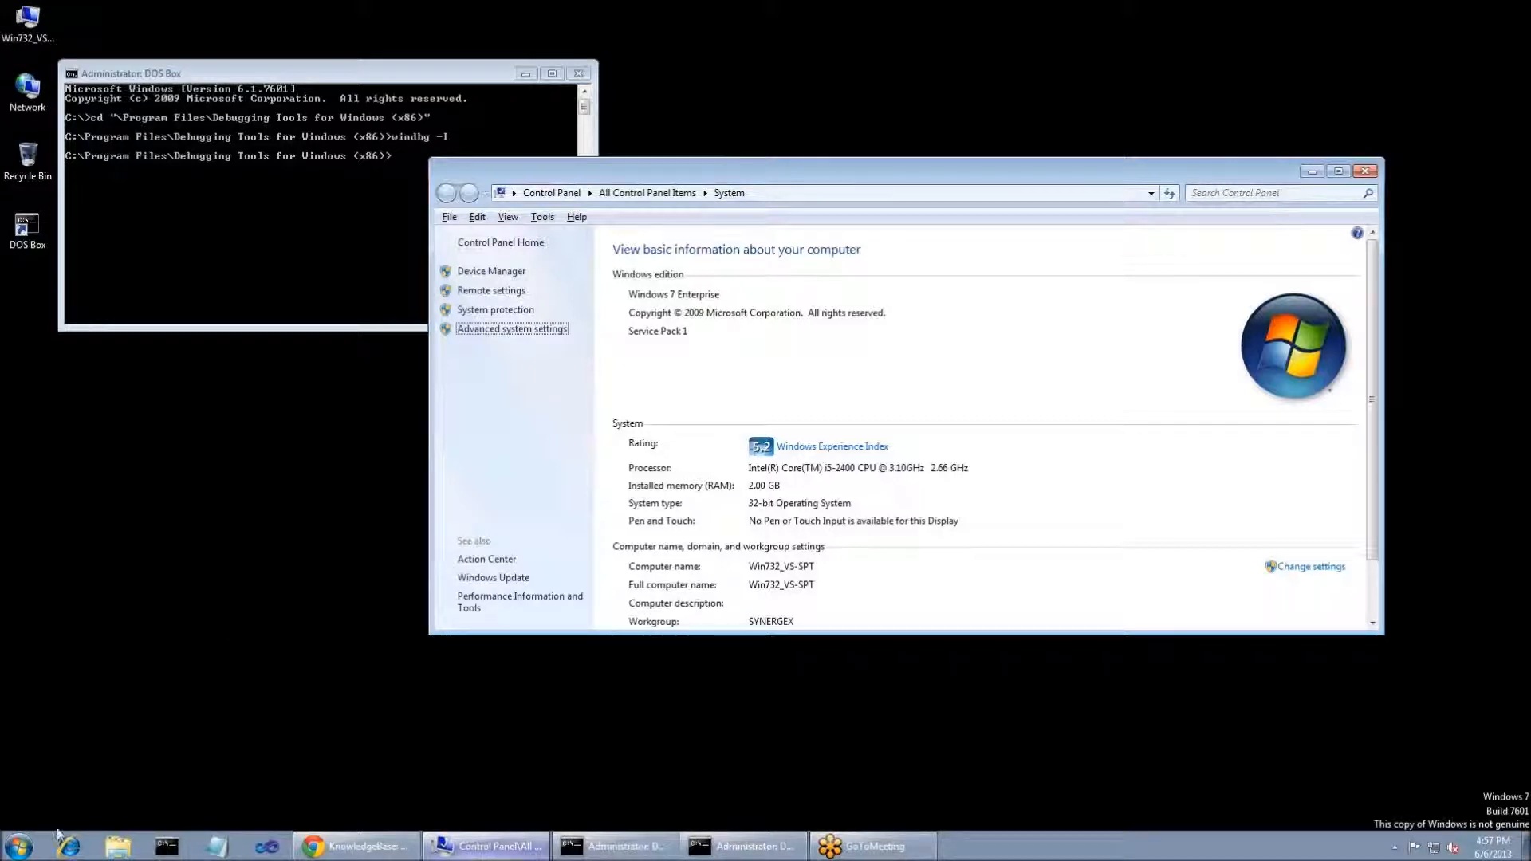
# Step: Launch WinDbg from Start and run dbr -d segfault in the DOS Box
pyautogui.click(16, 845)
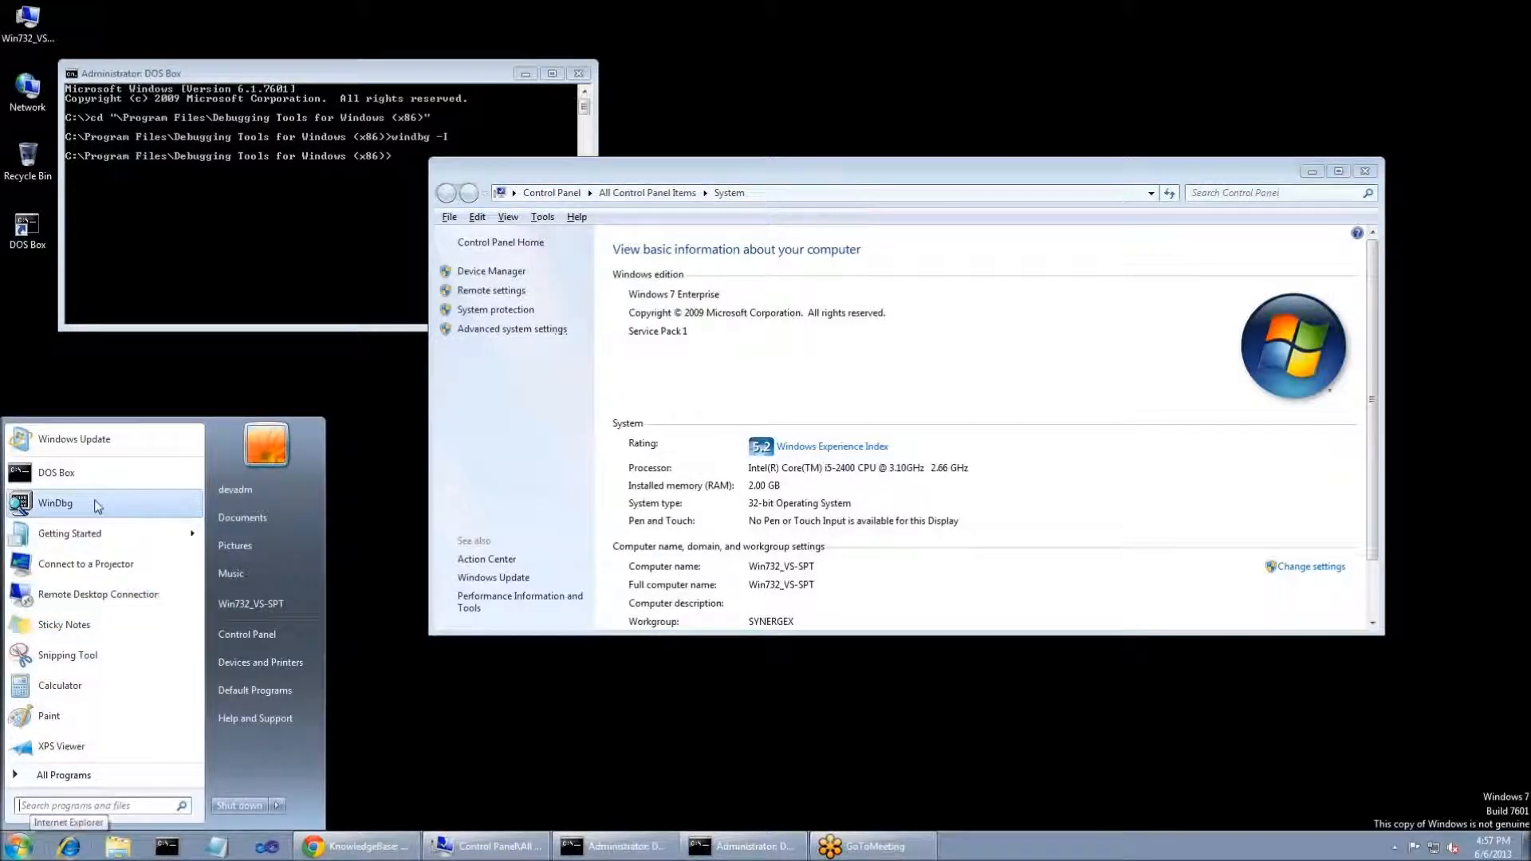
pyautogui.click(56, 503)
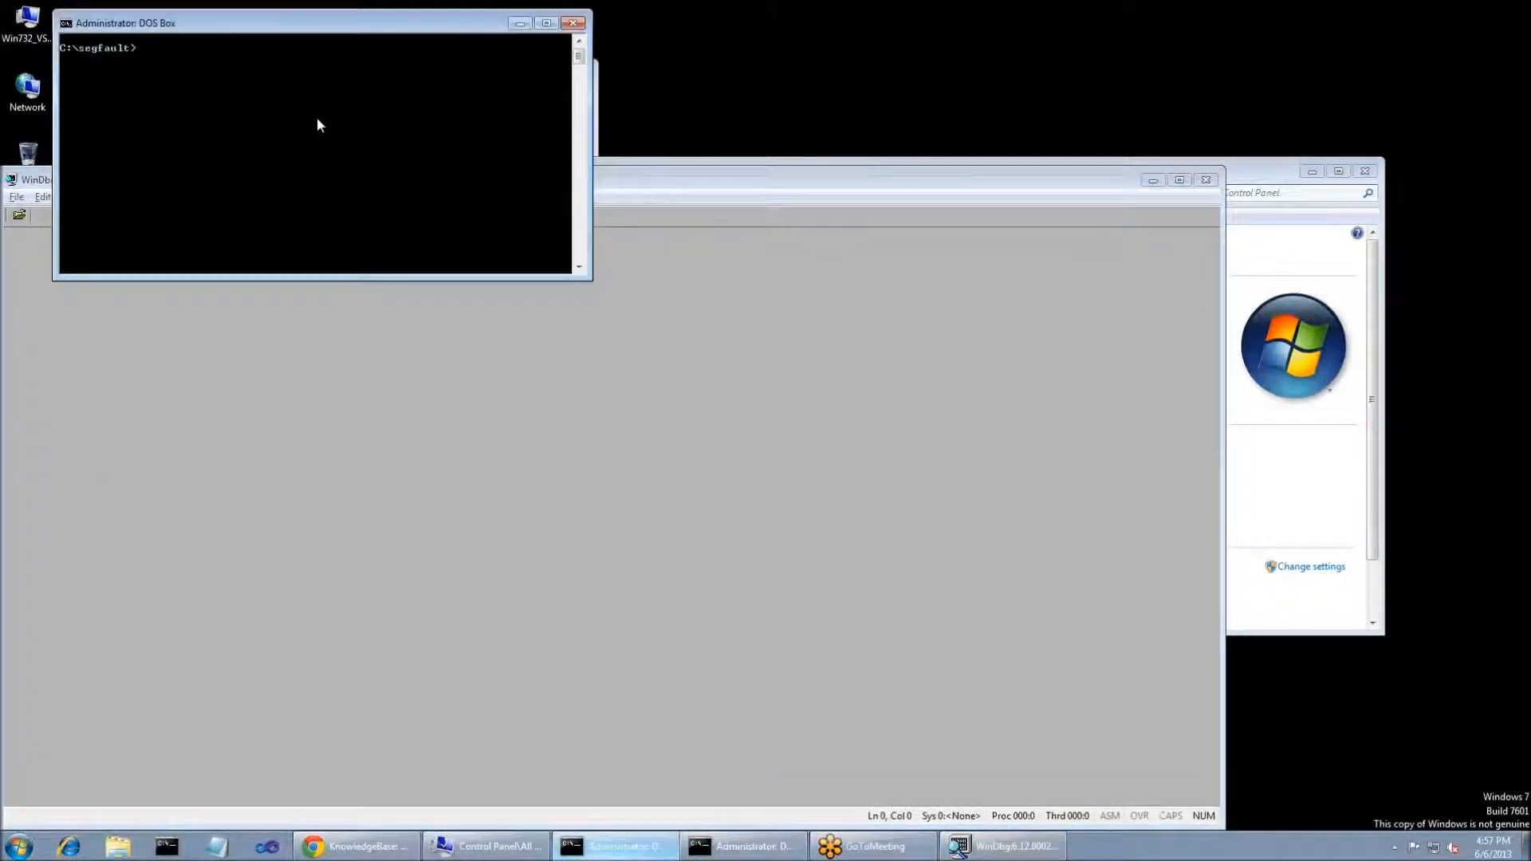
pyautogui.write('dbr -d segfault')
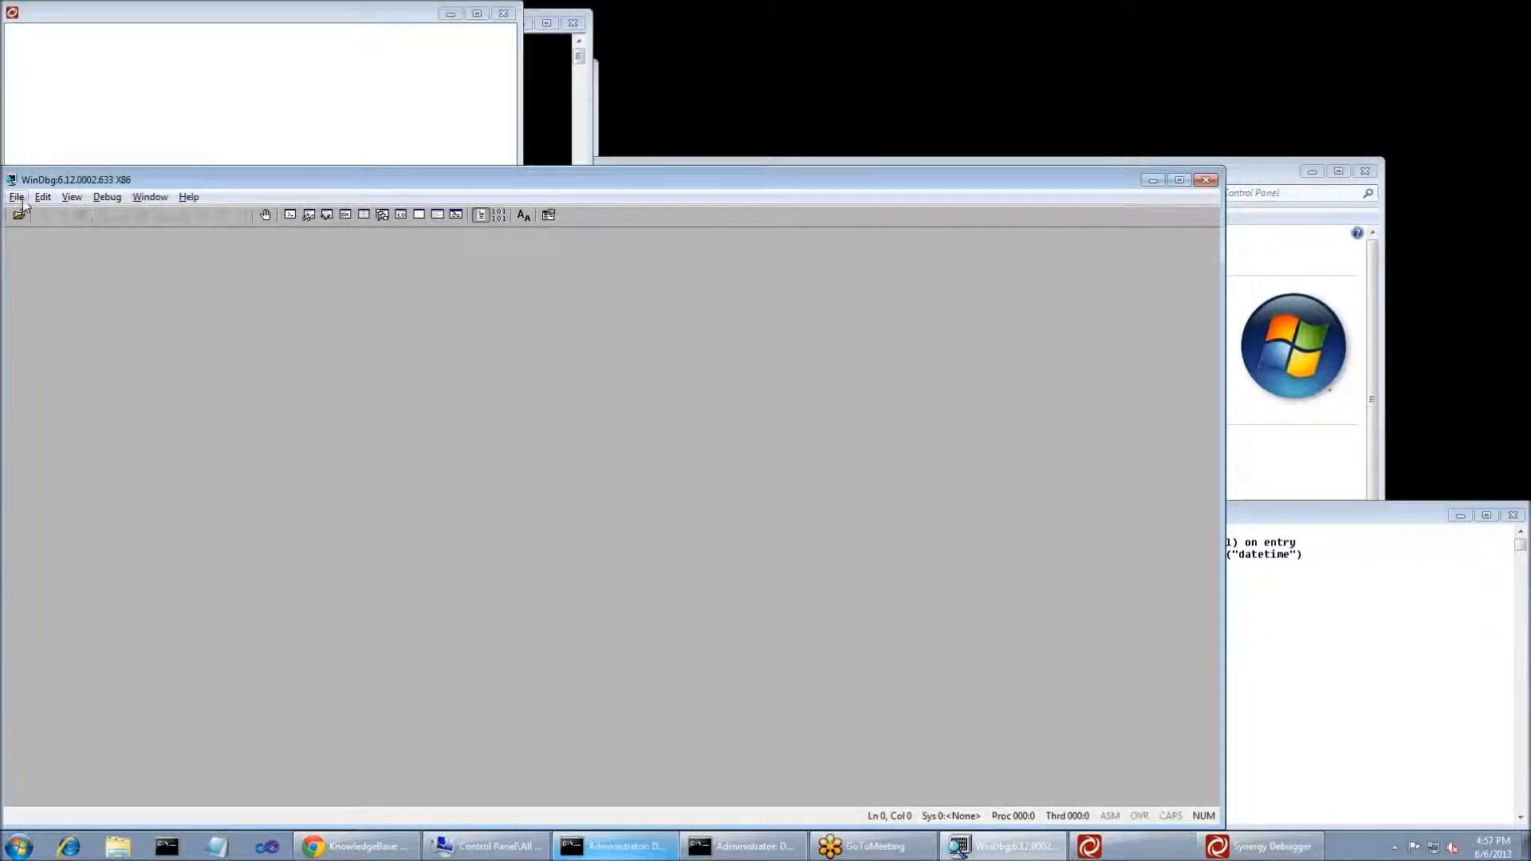
# Step: Attach WinDbg to dbr.exe process 4380, declining to save workspace information
pyautogui.click(16, 196)
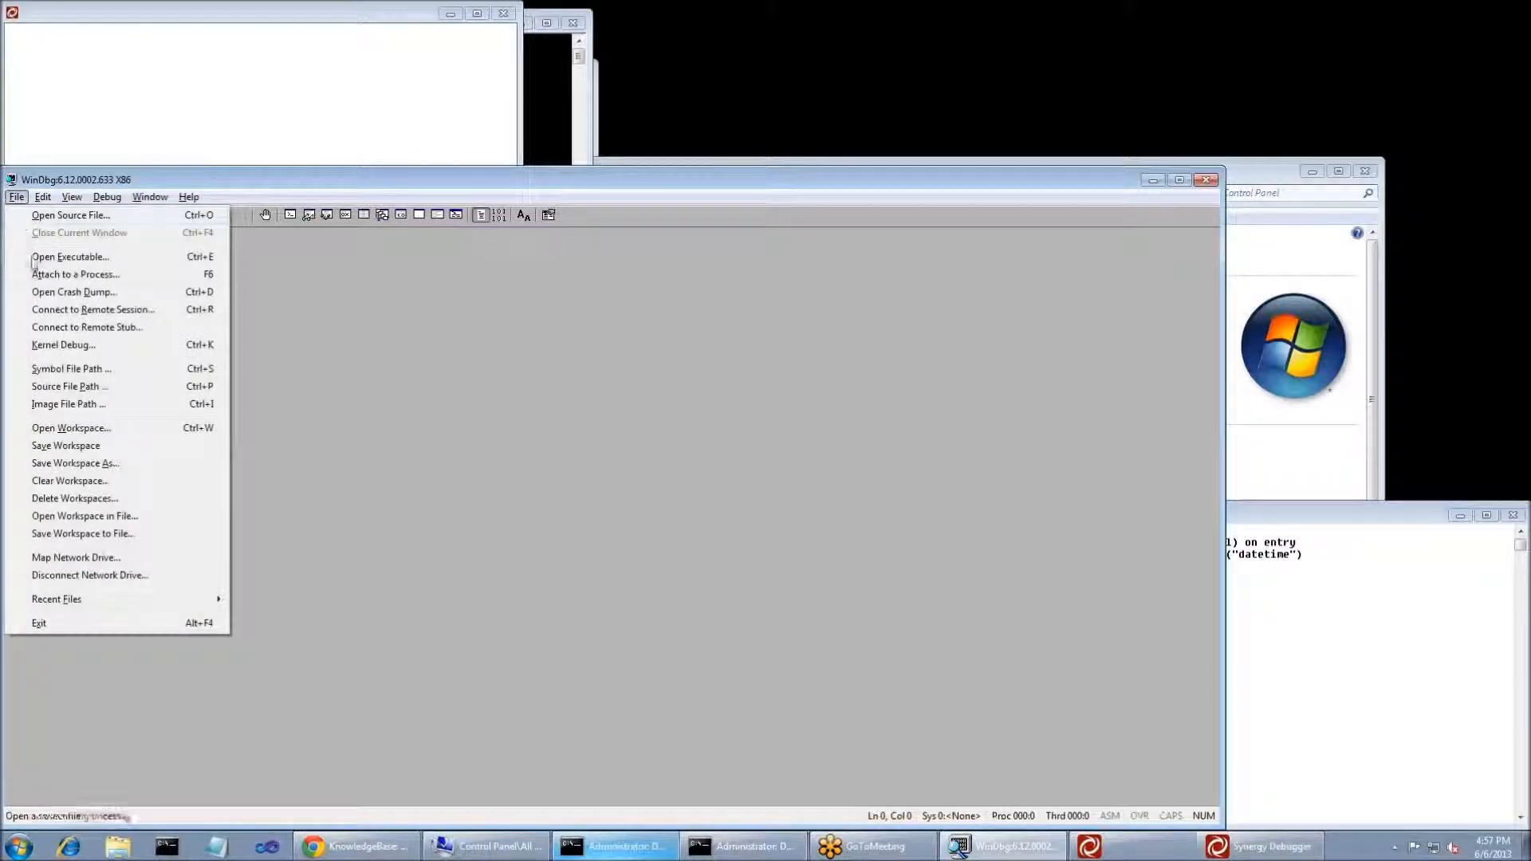
pyautogui.click(75, 273)
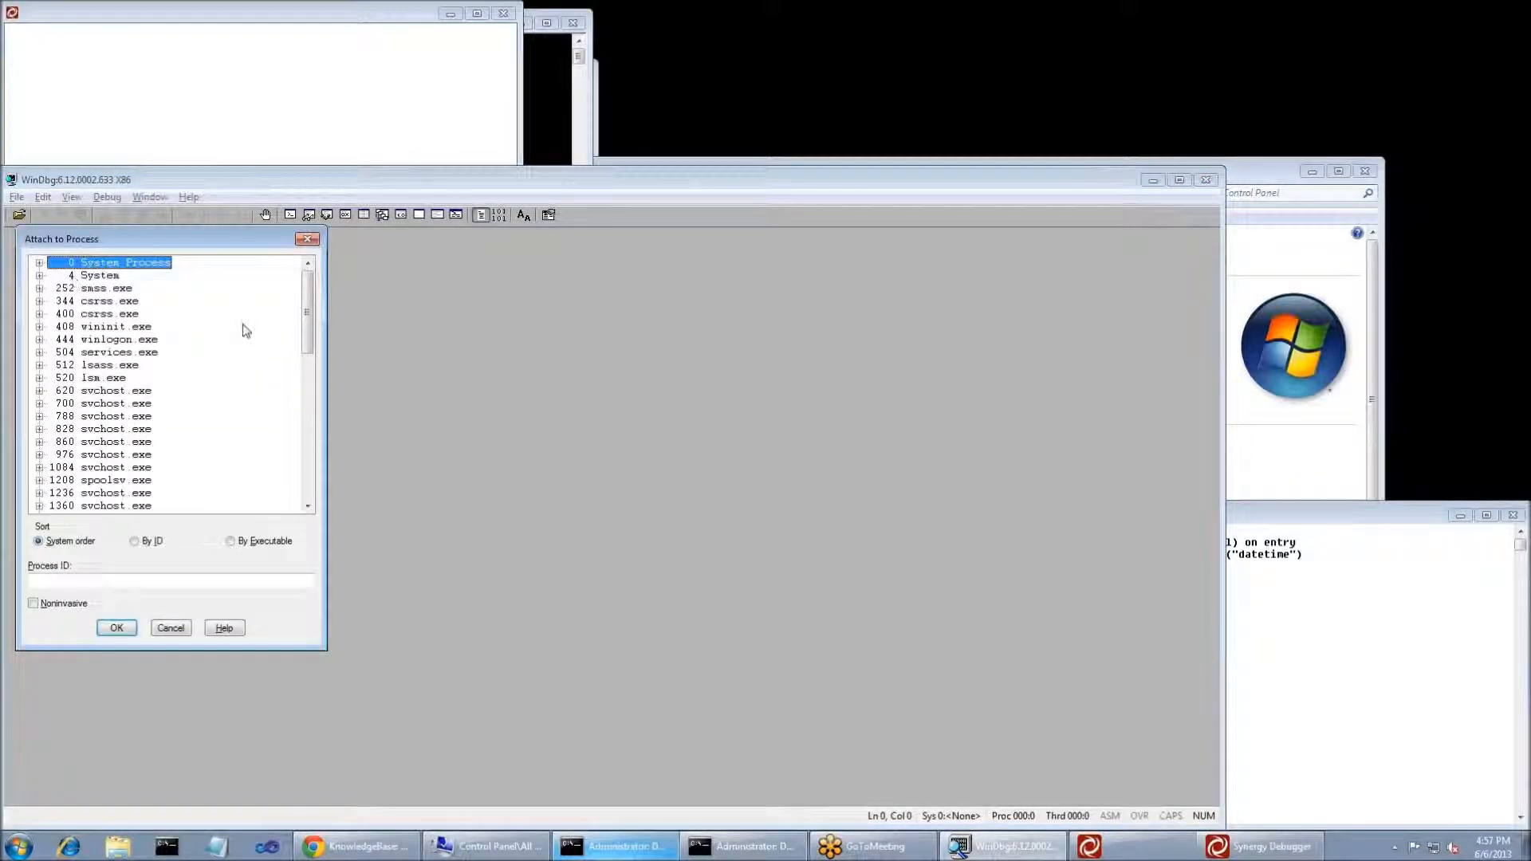
pyautogui.scroll(-3)
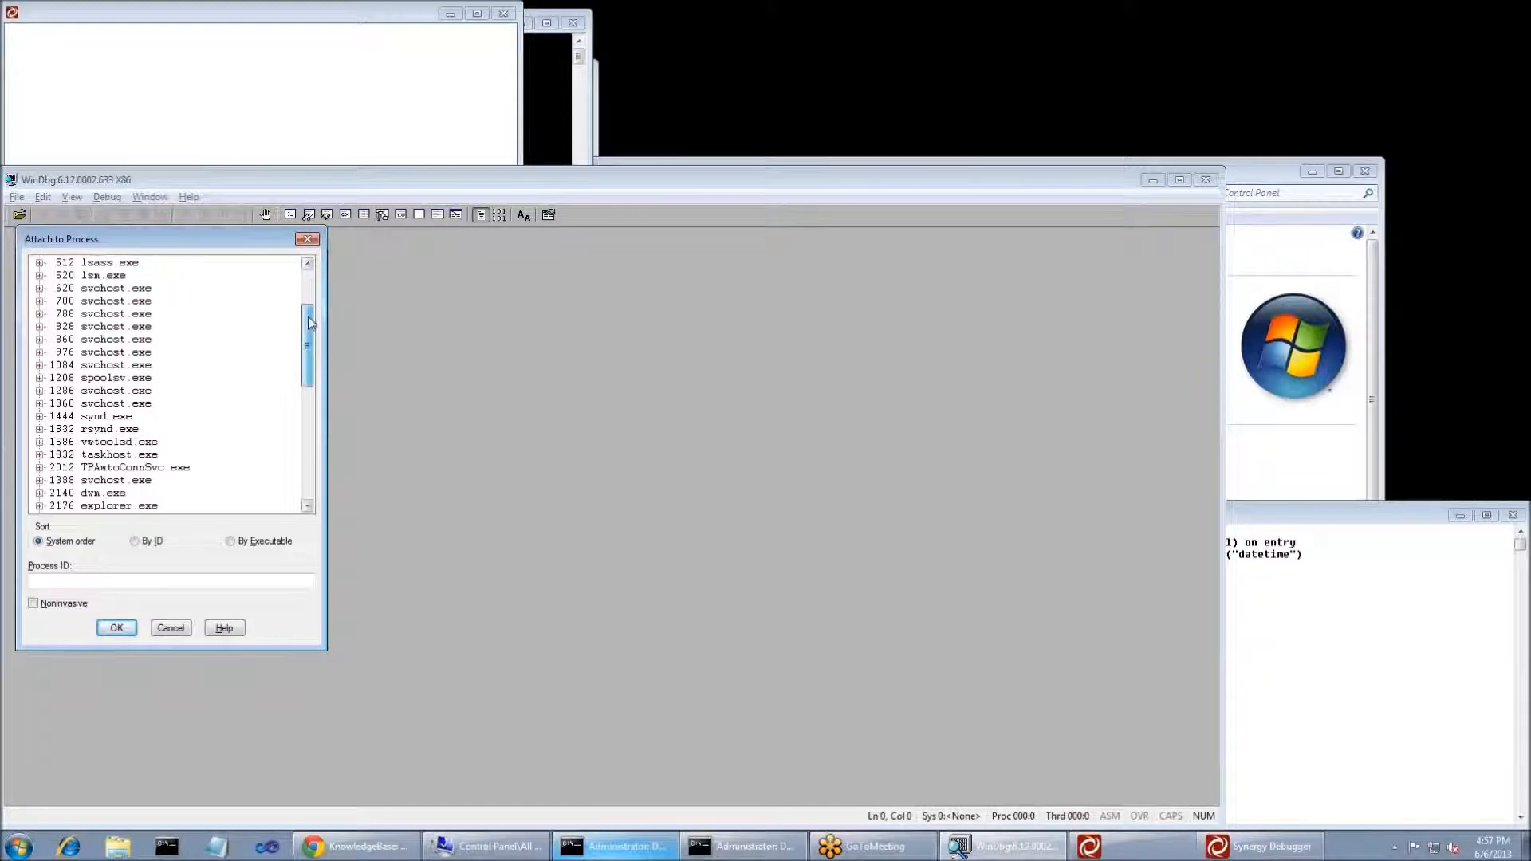
pyautogui.scroll(-3)
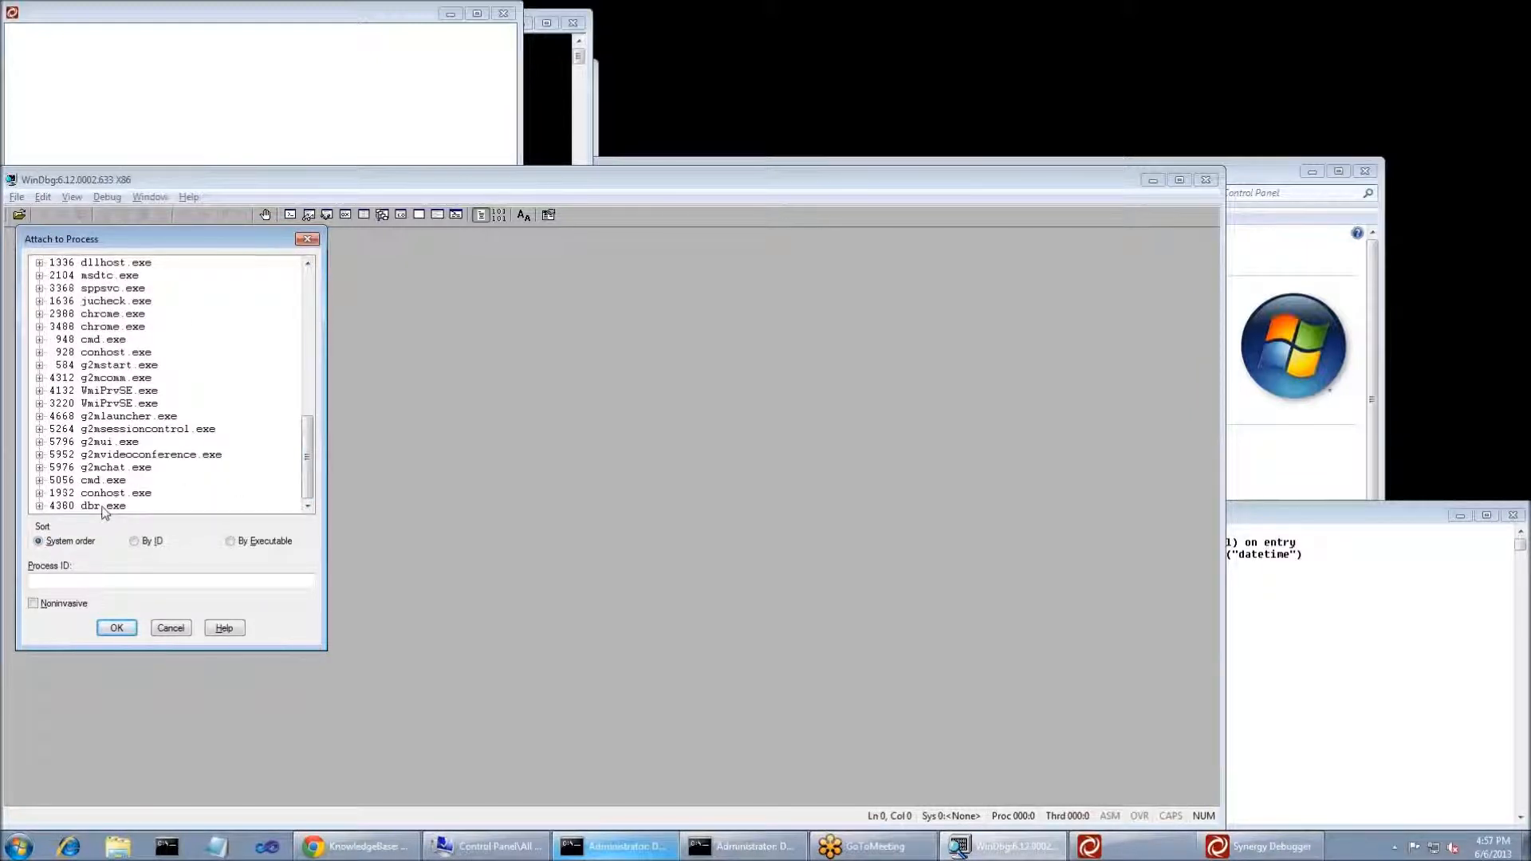
pyautogui.click(88, 506)
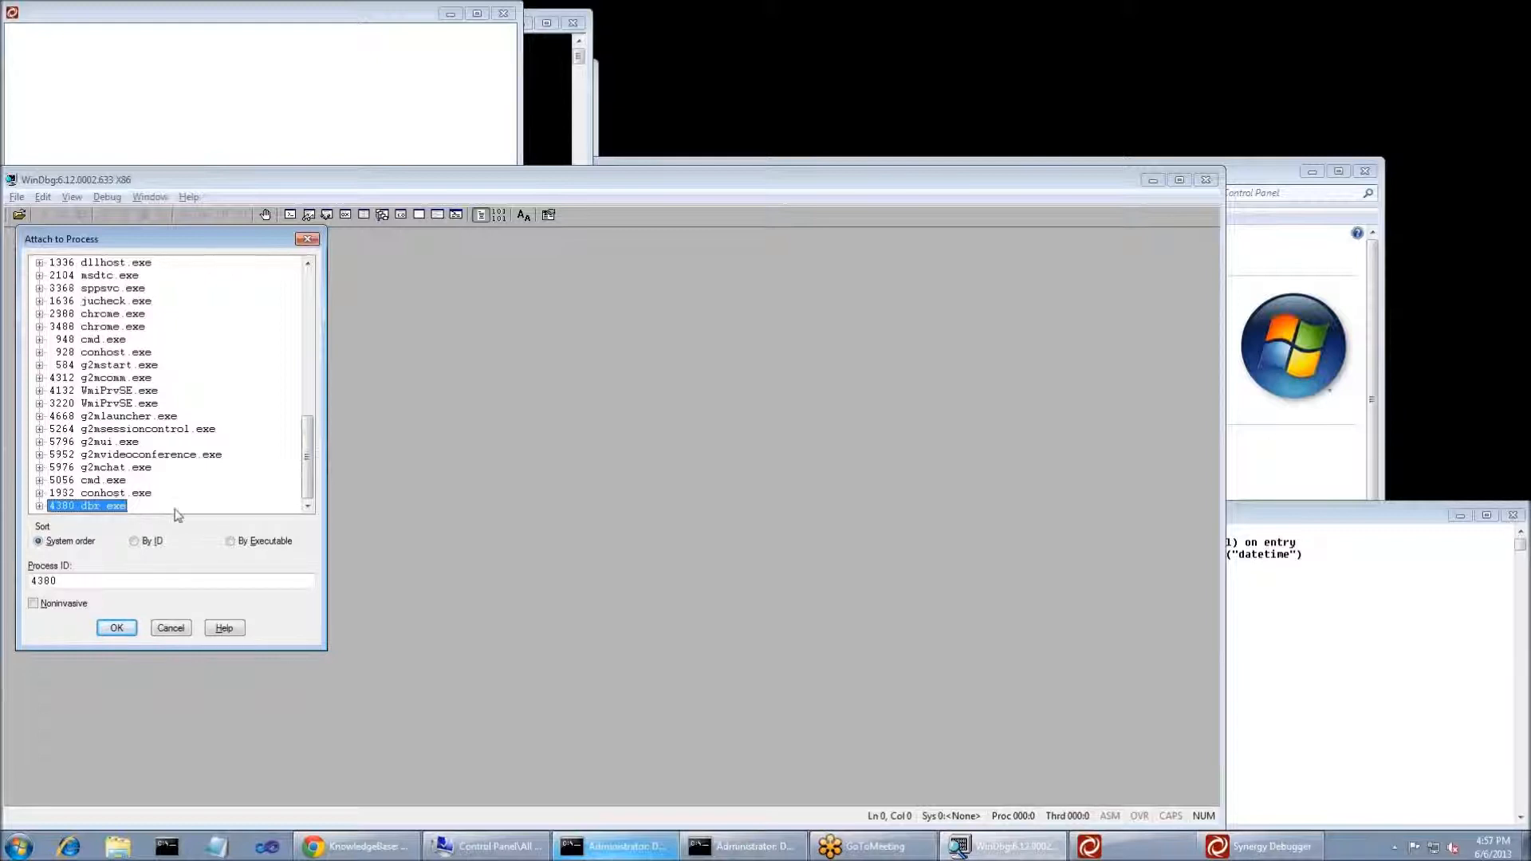
pyautogui.click(117, 628)
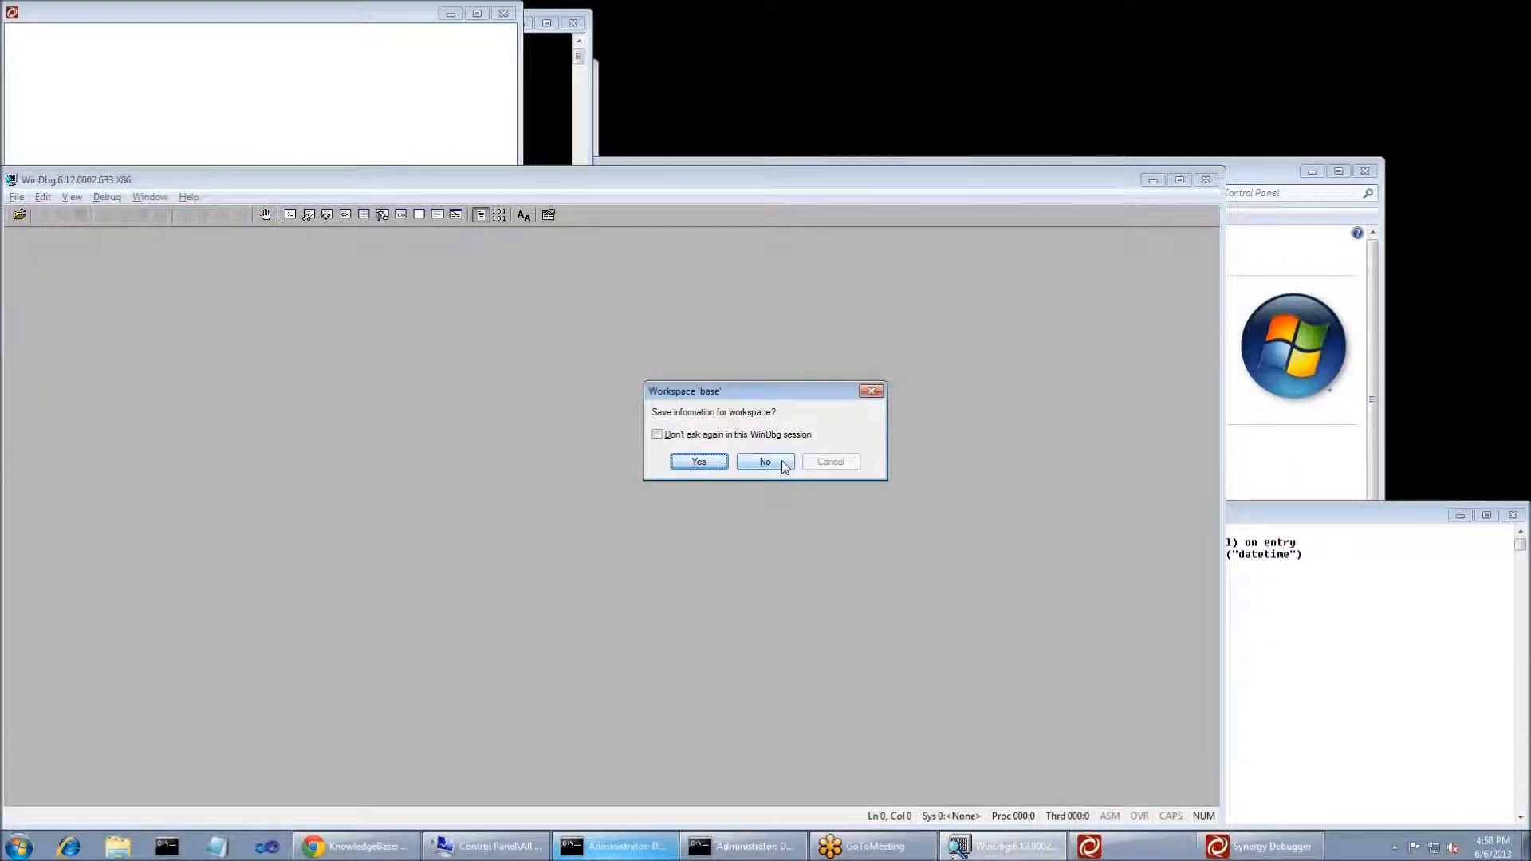
pyautogui.click(764, 461)
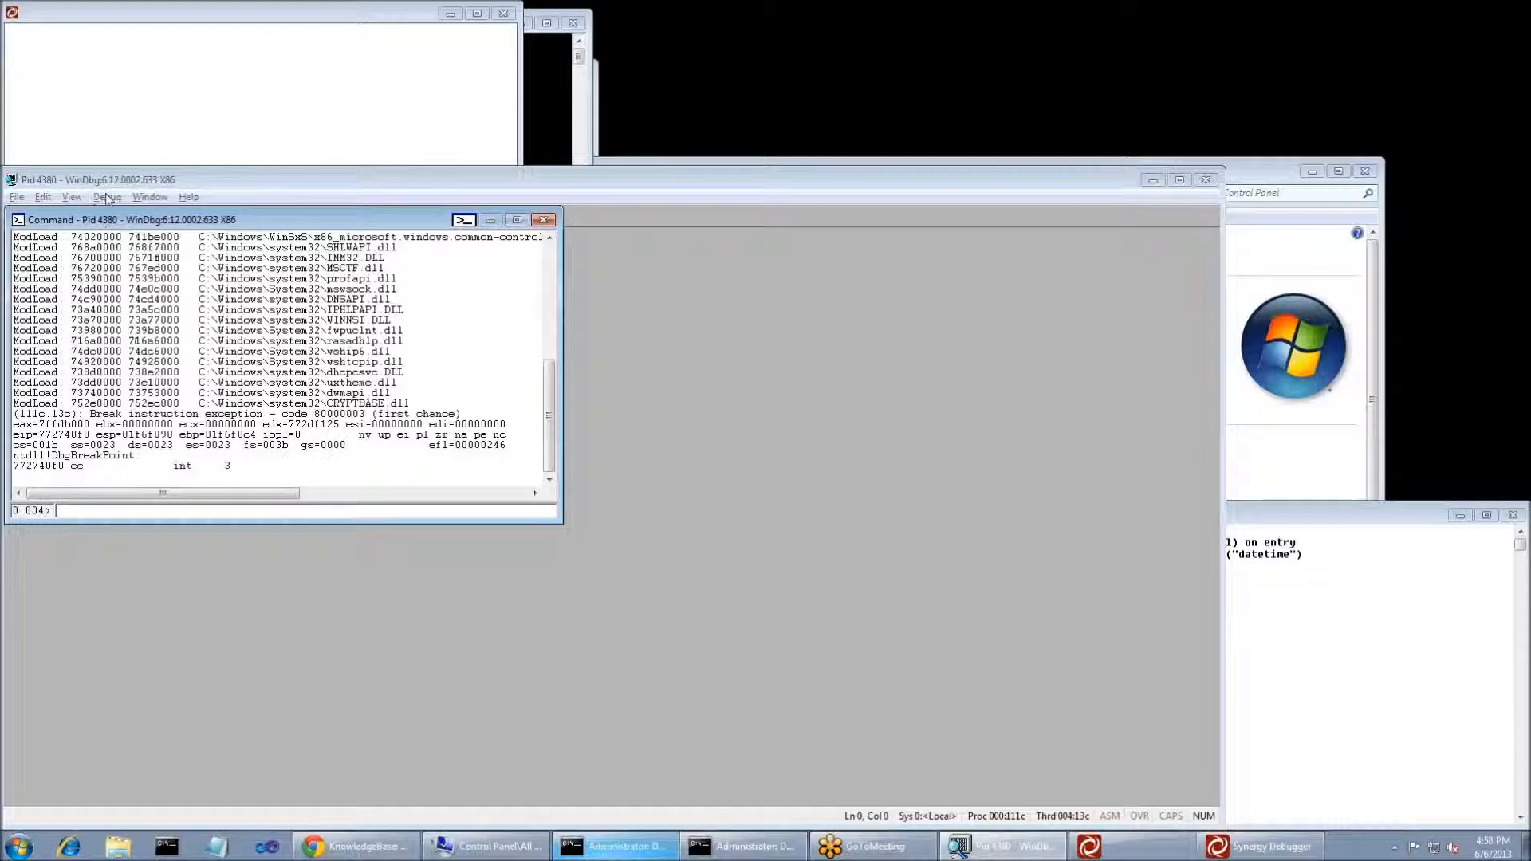
# Step: Resume with Debug > Go, then g at the DBG> prompt until the access violation in dbr!f_datetime
pyautogui.click(107, 196)
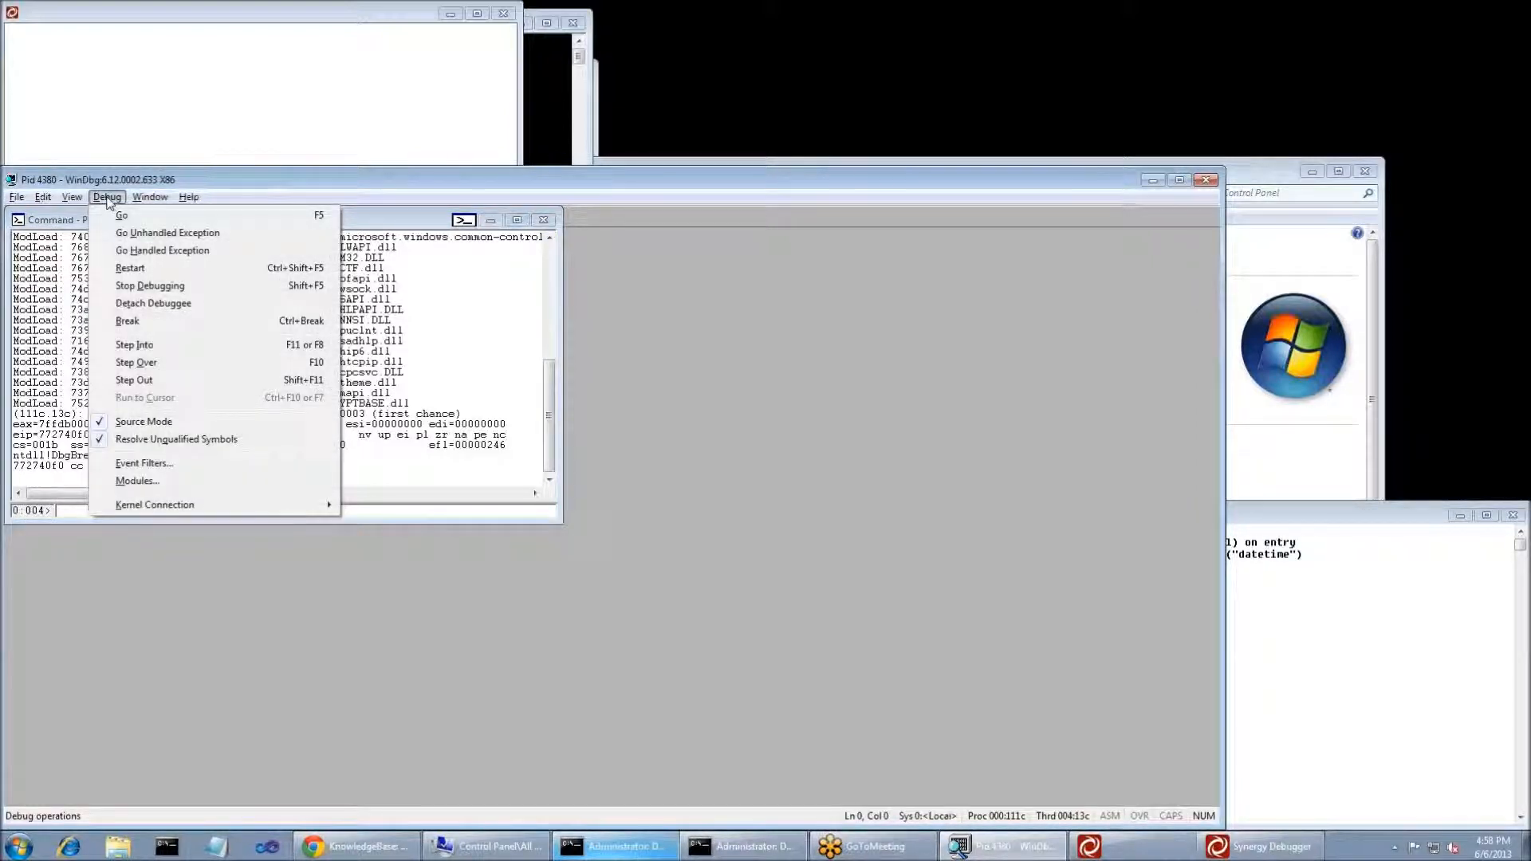
pyautogui.click(121, 215)
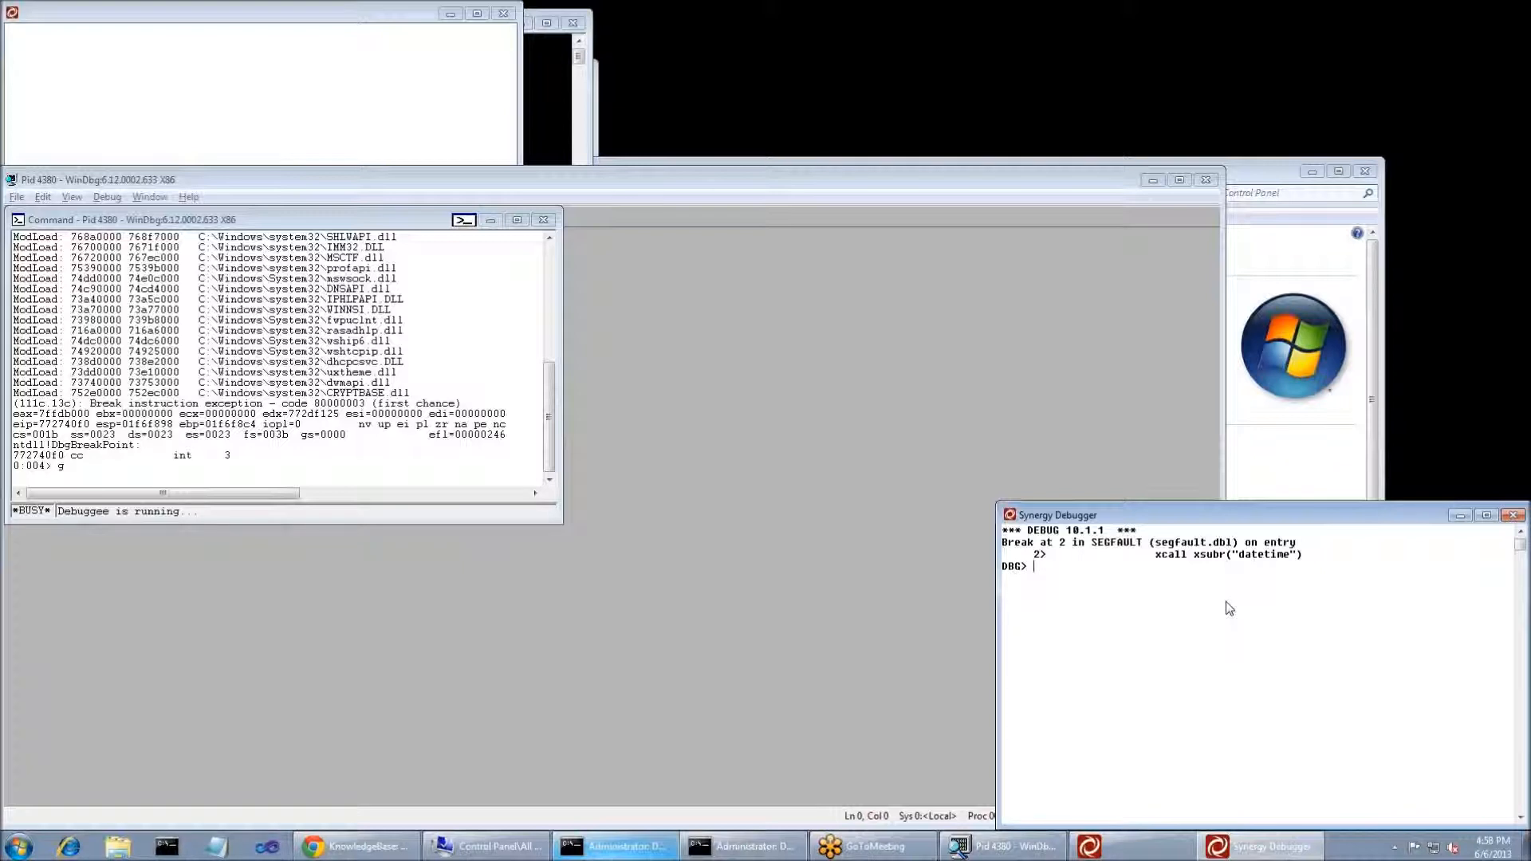
pyautogui.write('g')
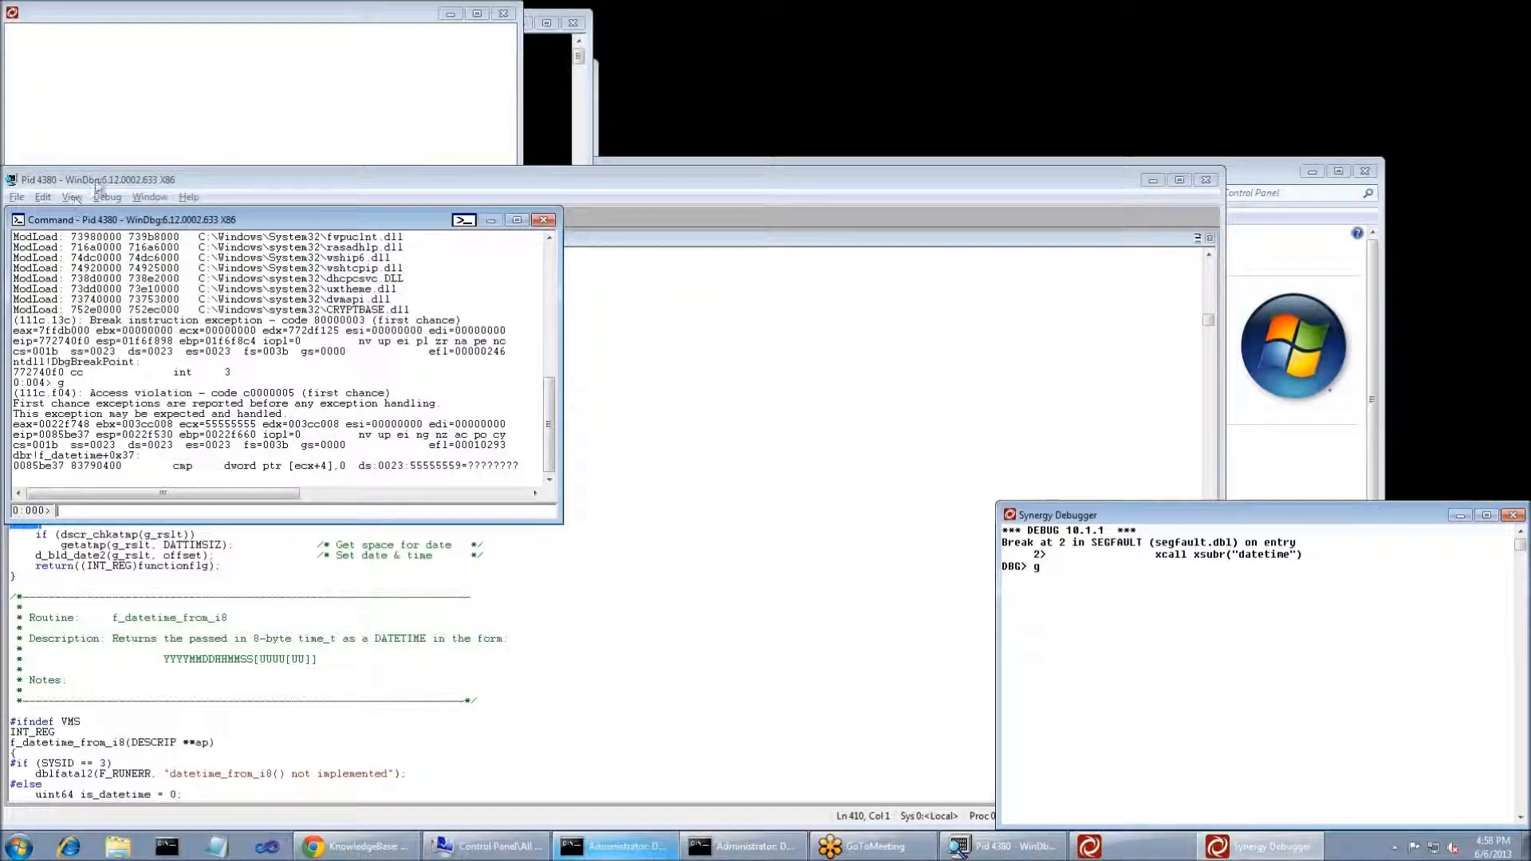
# Step: Show the Calls window with Source, Addrs and Source args enabled for each frame
pyautogui.click(92, 179)
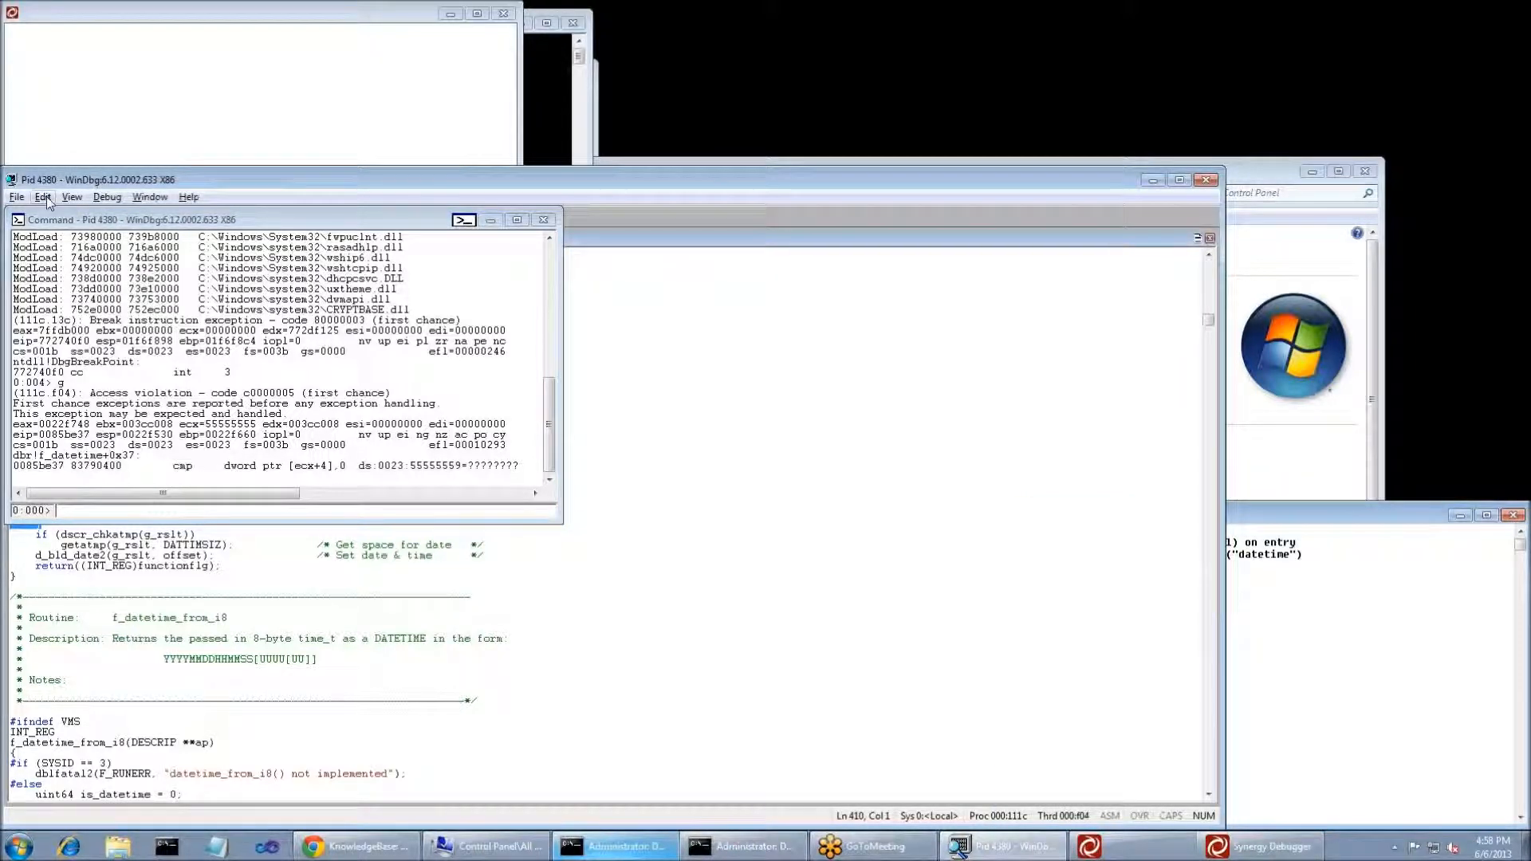
pyautogui.click(72, 196)
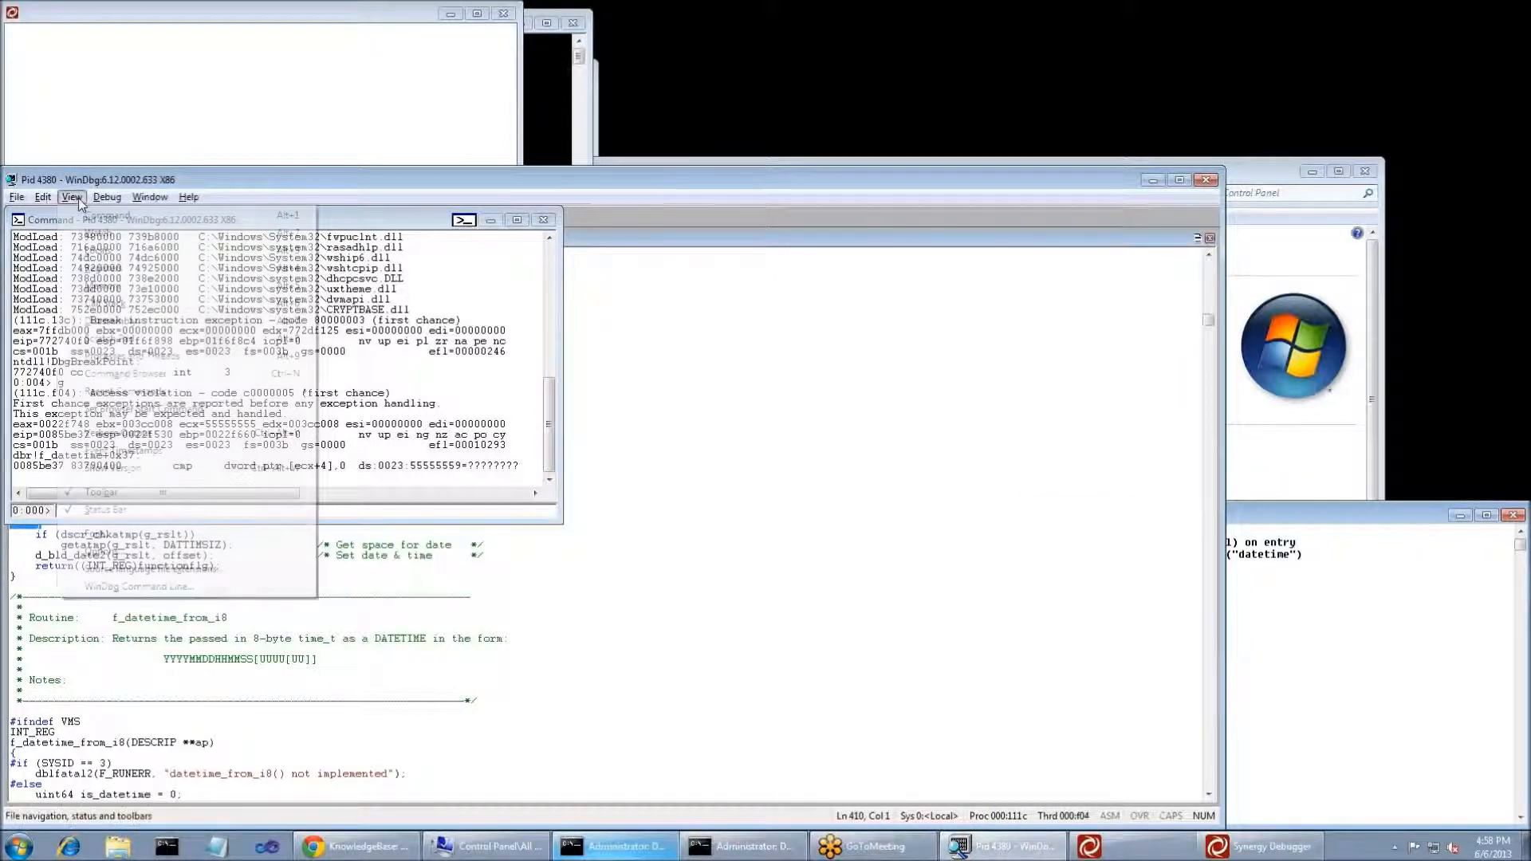
pyautogui.click(72, 196)
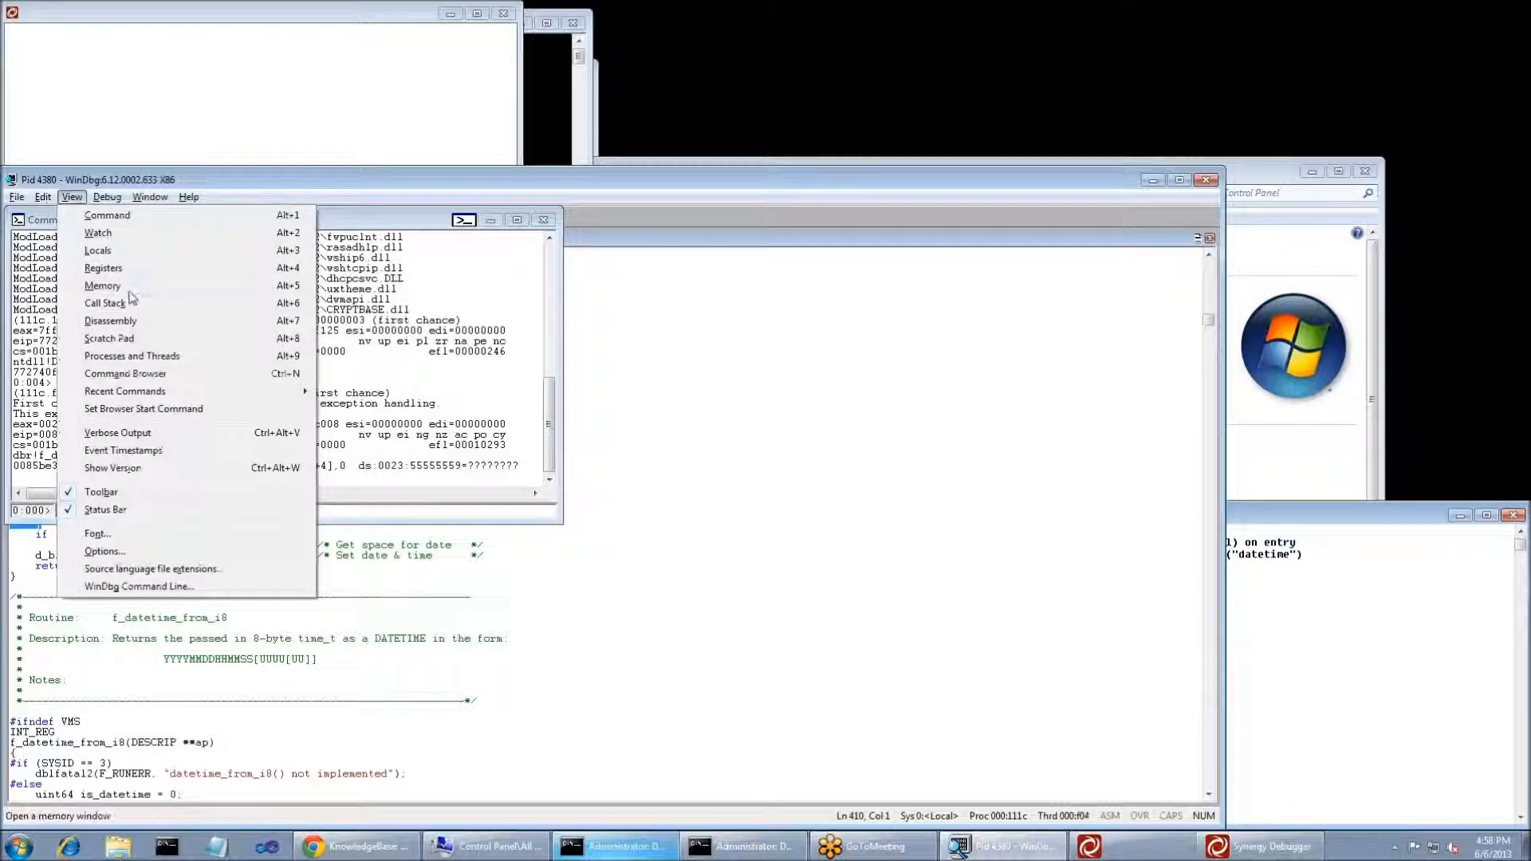
pyautogui.click(105, 303)
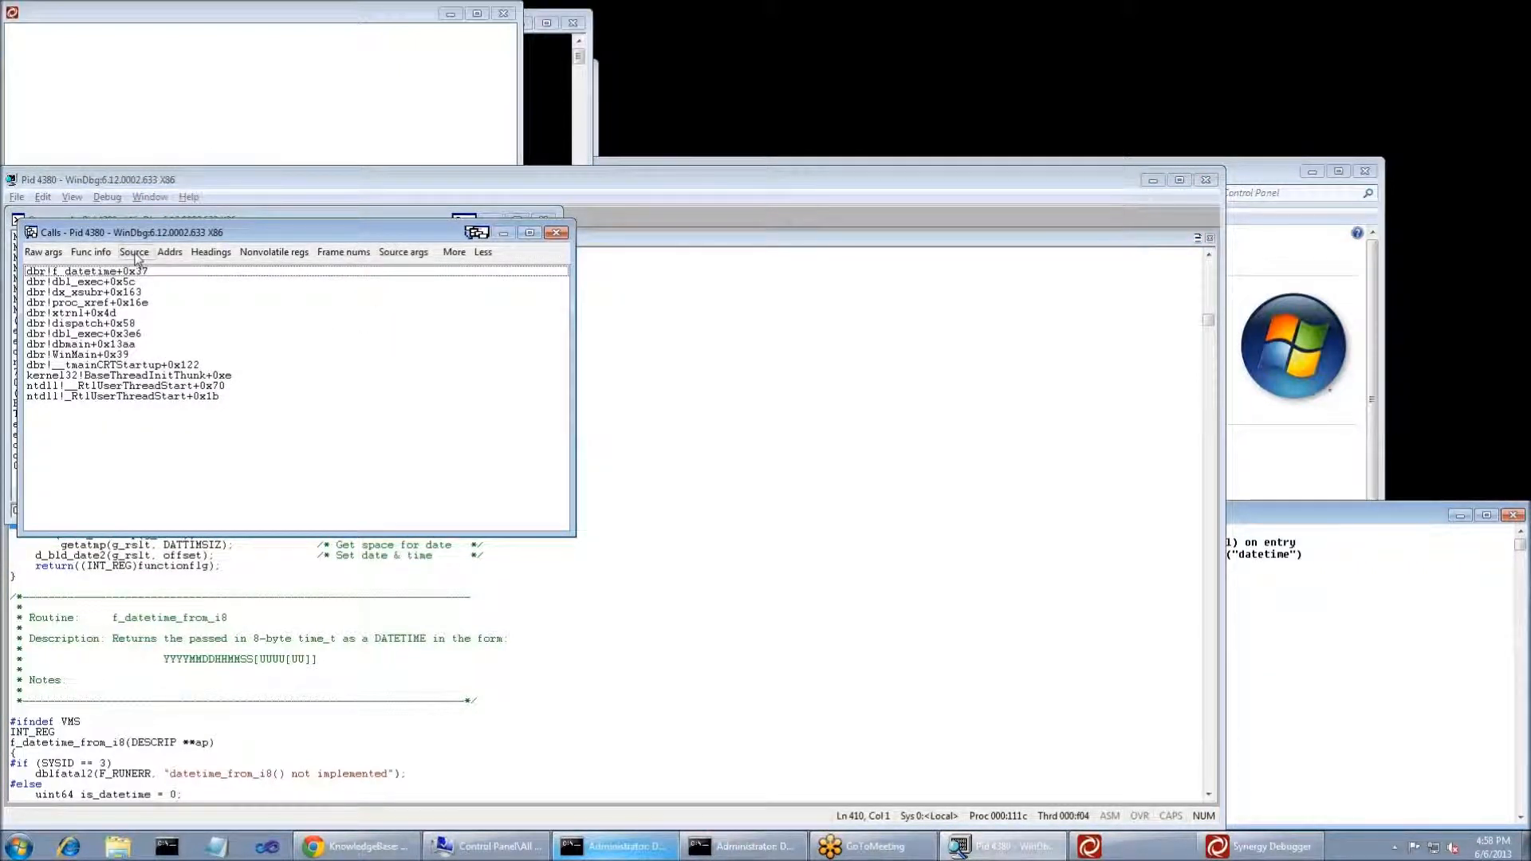
pyautogui.click(134, 252)
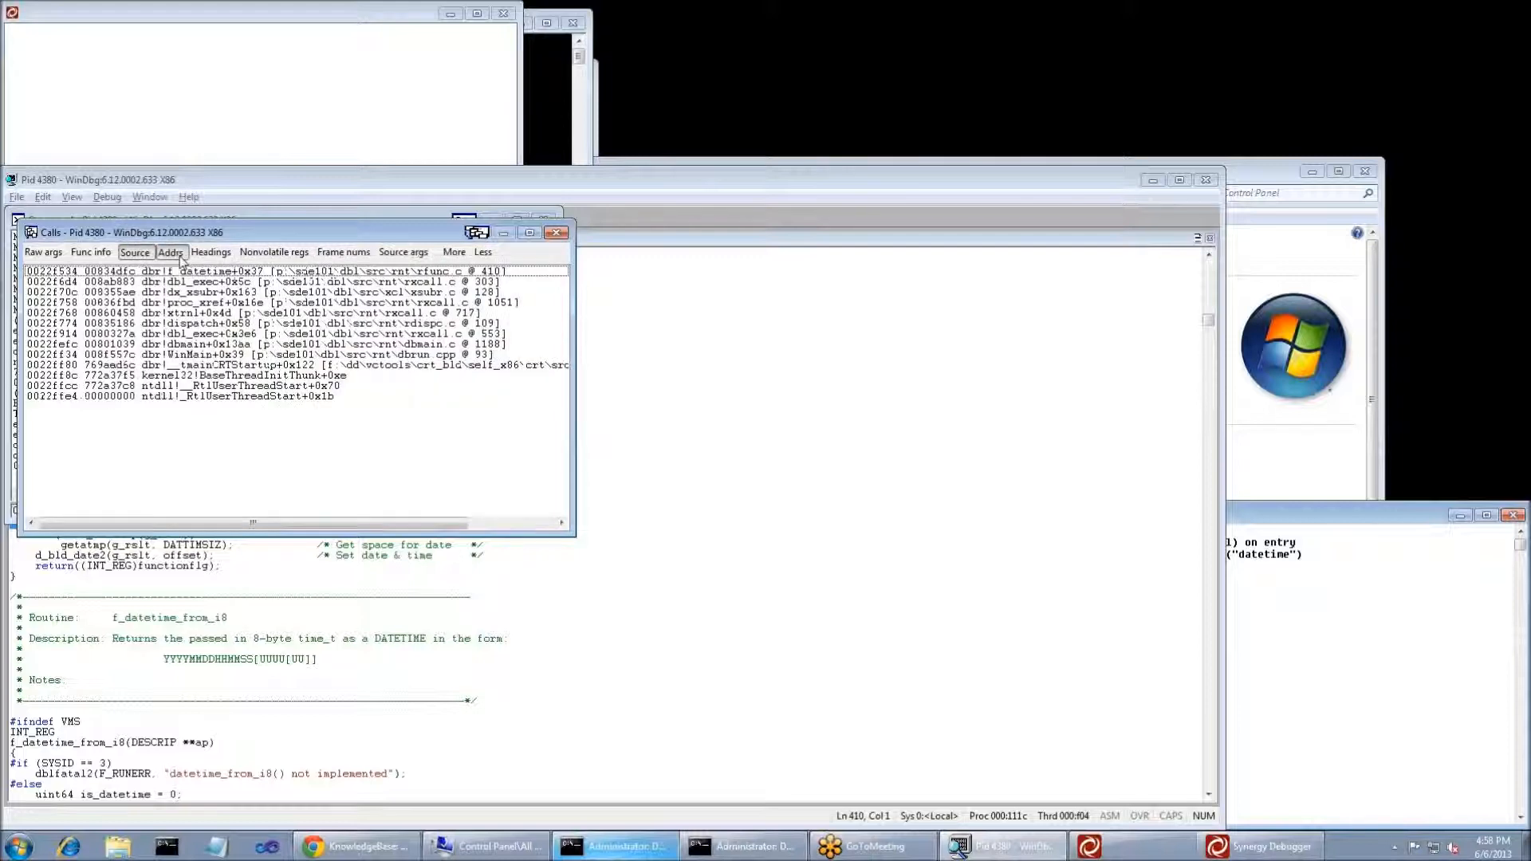
pyautogui.click(403, 252)
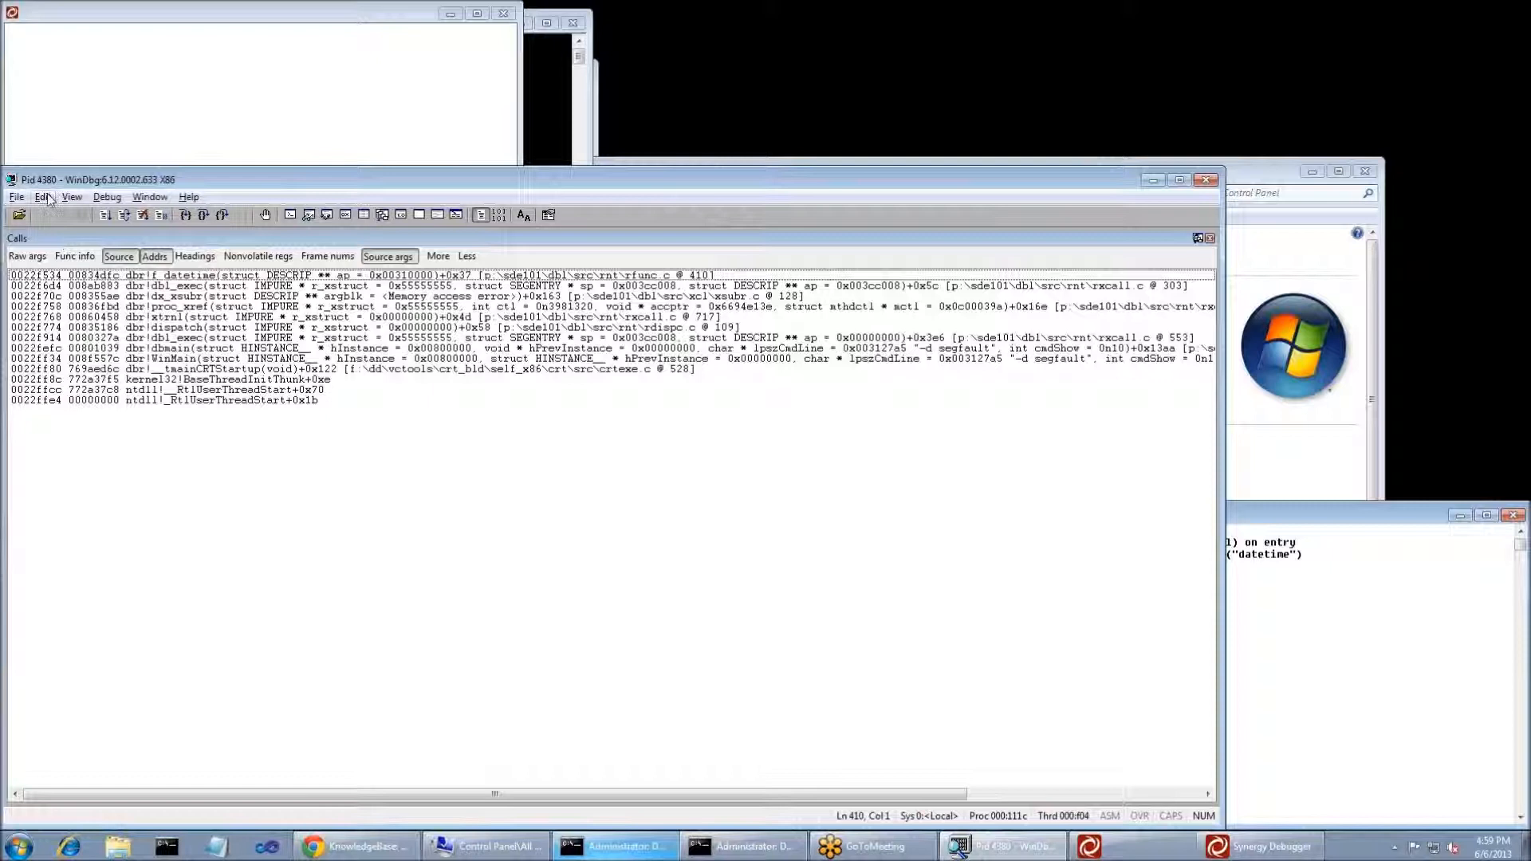
# Step: Write the Calls window text to myerrors.txt on the Desktop
pyautogui.click(41, 196)
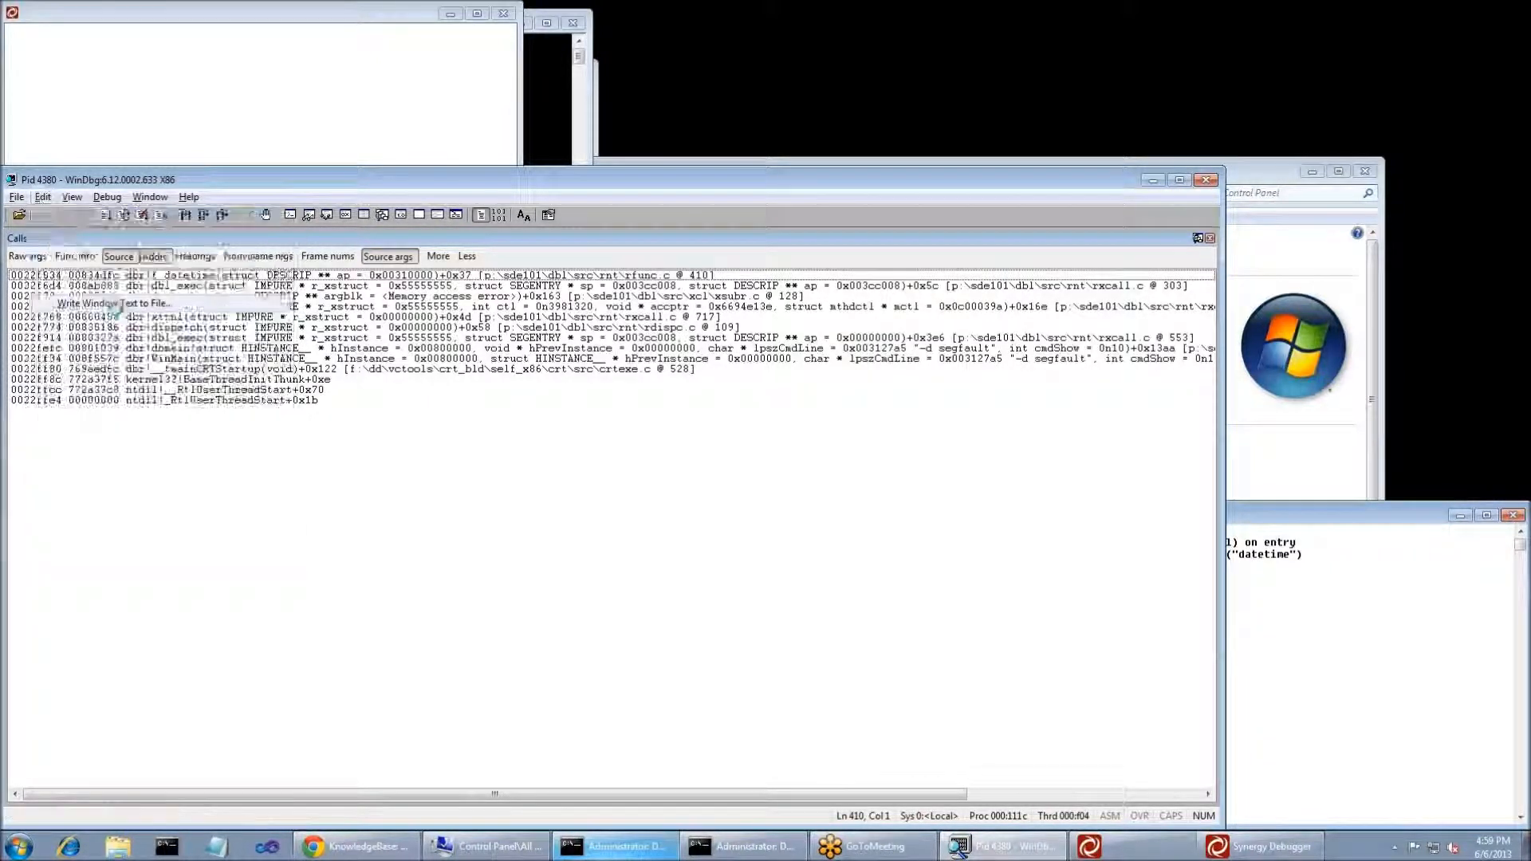
pyautogui.click(112, 303)
pyautogui.write('myerrors.txt')
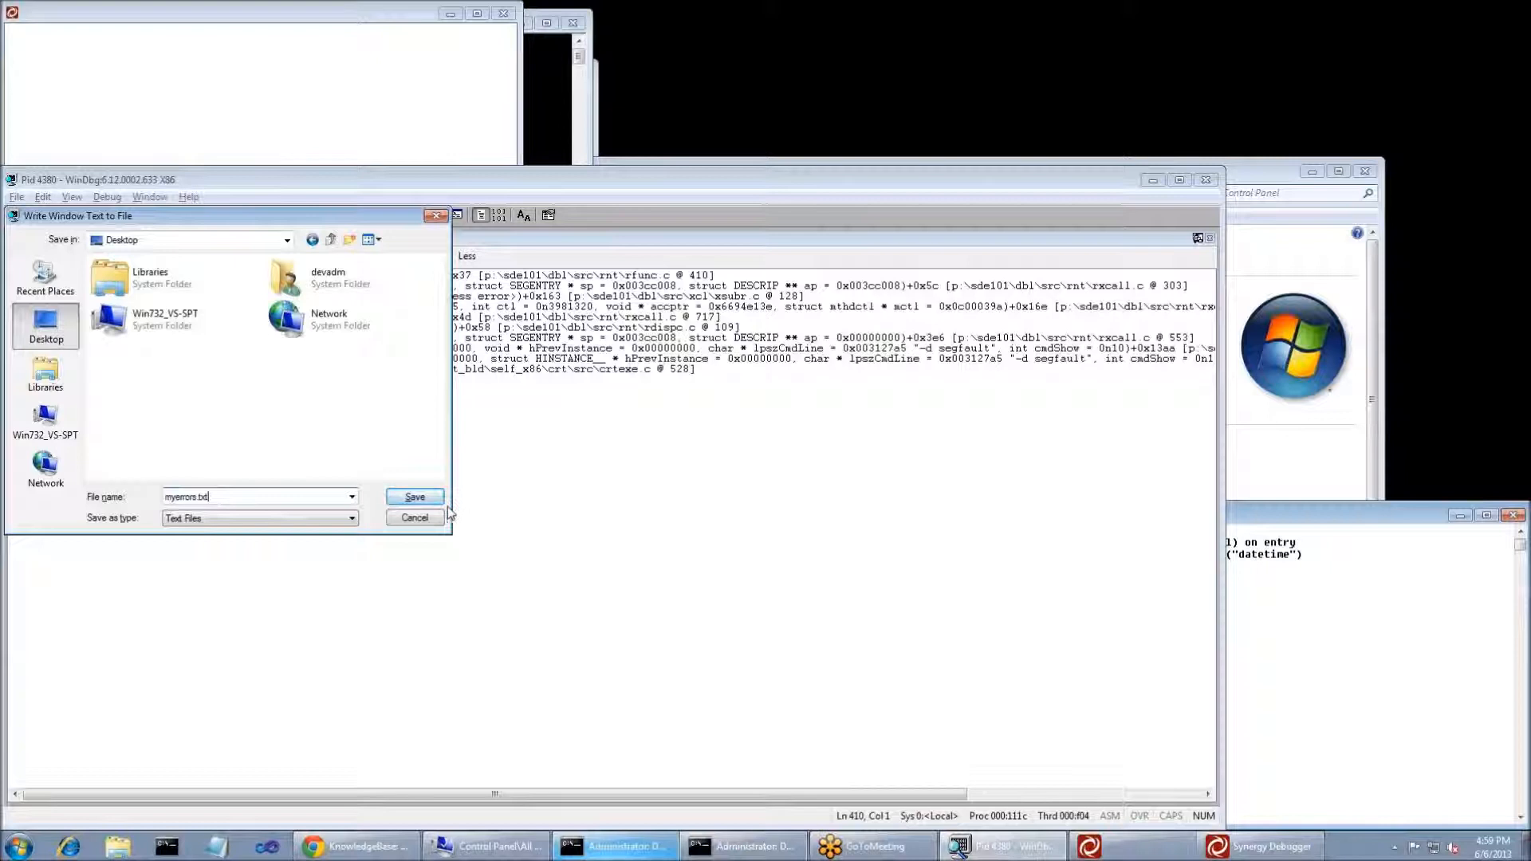
pyautogui.click(415, 497)
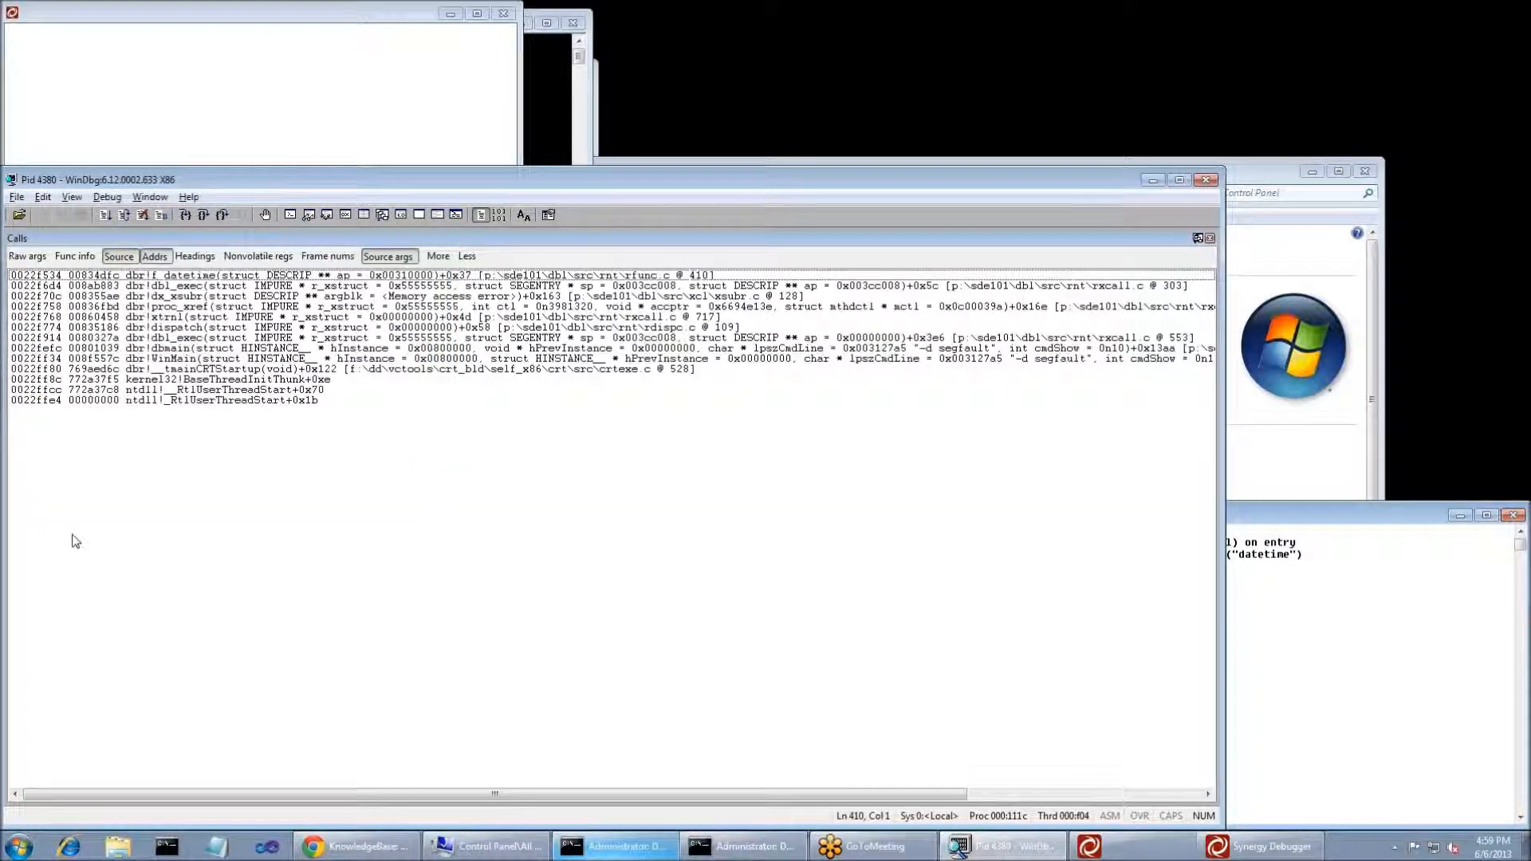